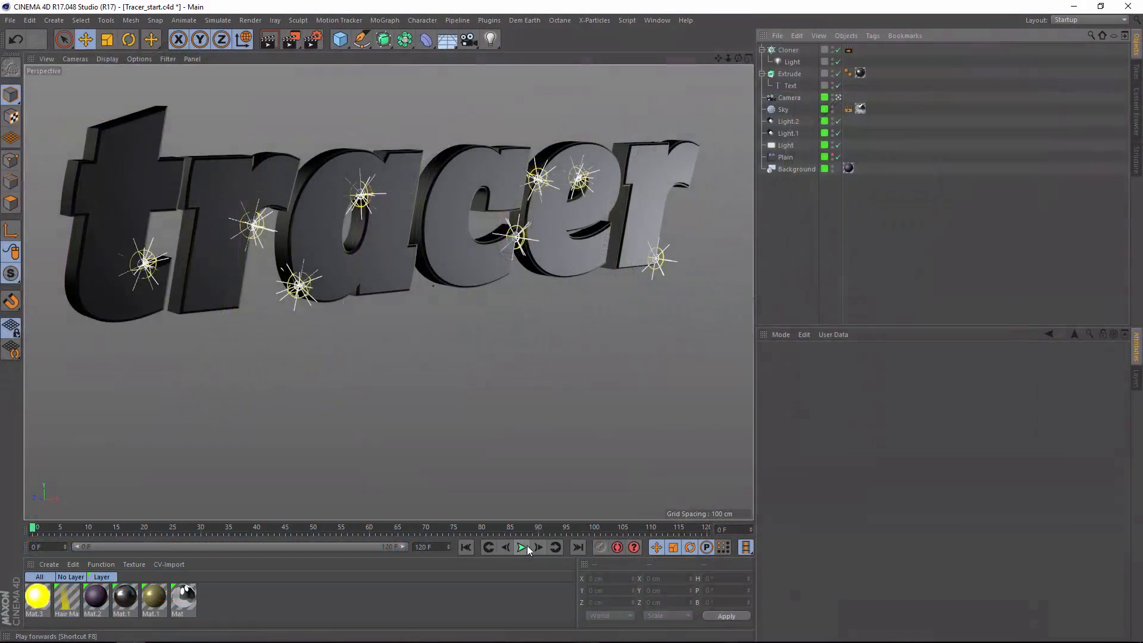
- Preview the orbiting lights animation, then select the Cloner to show its properties
{"action": "left_click", "coordinate": [523, 548]}
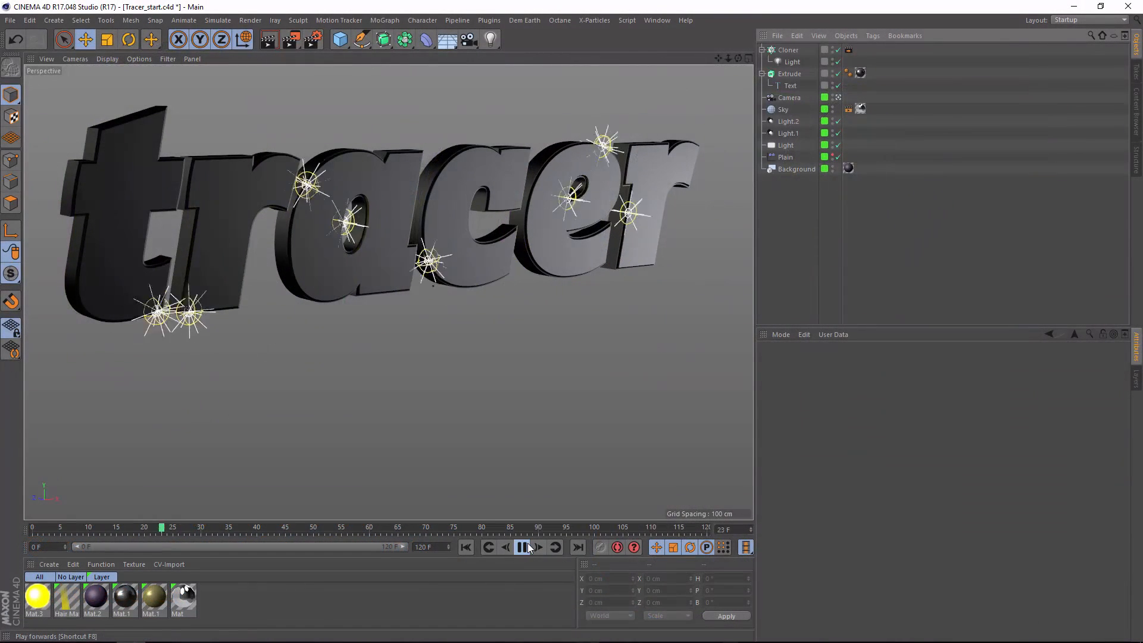
{"action": "left_click", "coordinate": [523, 546]}
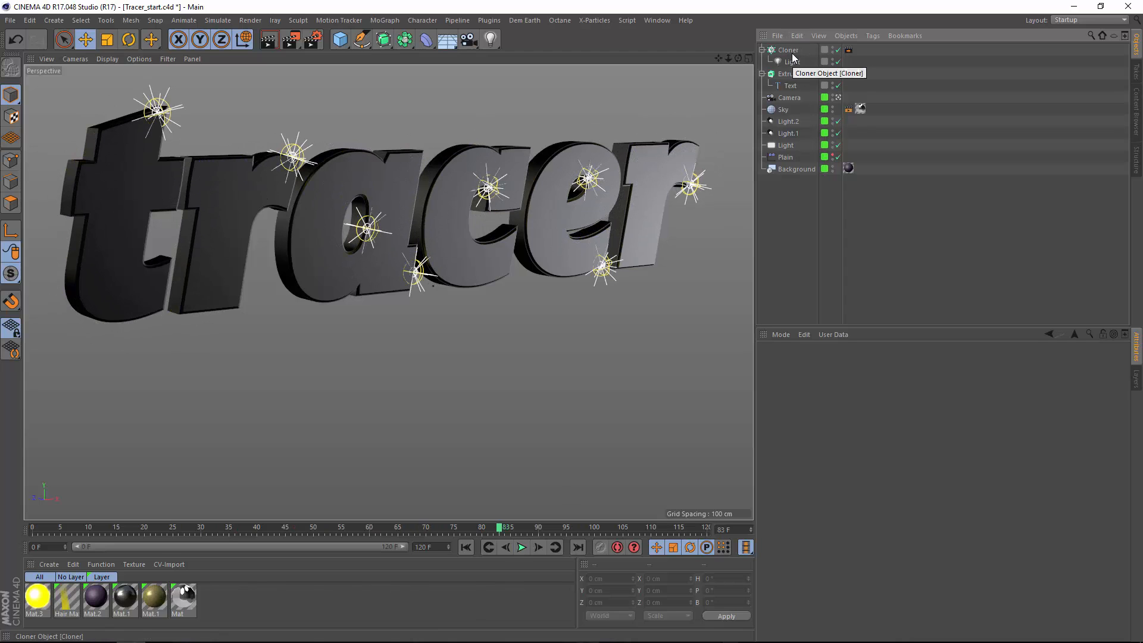
{"action": "left_click", "coordinate": [787, 50]}
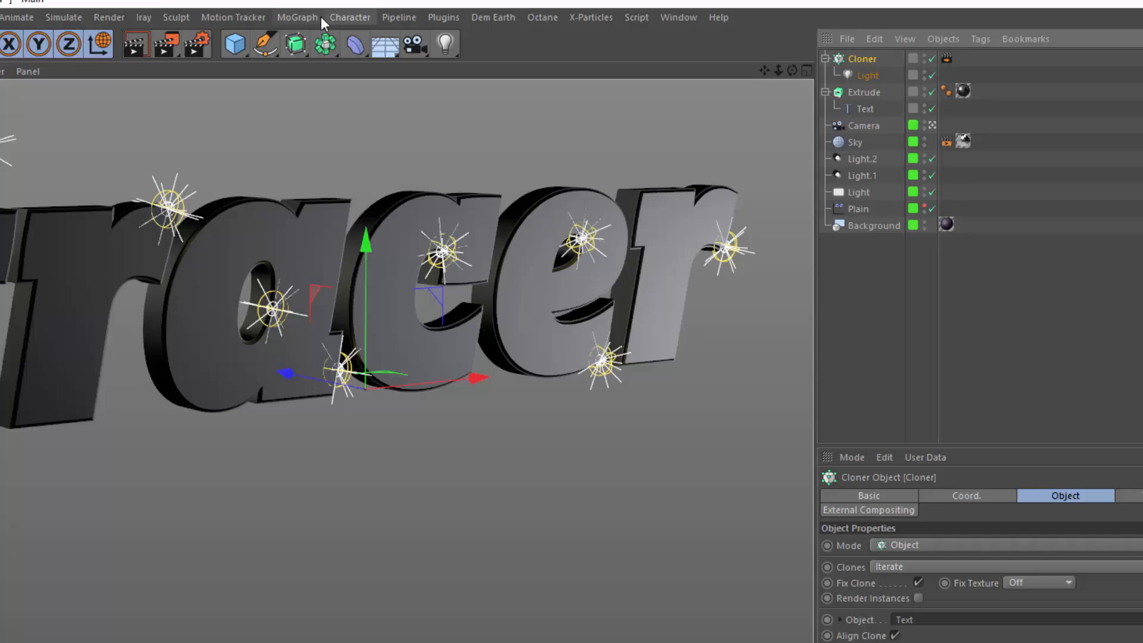
- Add a MoGraph Tracer linked to the Cloner, keeping Handle Cloners on Nodes Only
{"action": "left_click", "coordinate": [296, 17]}
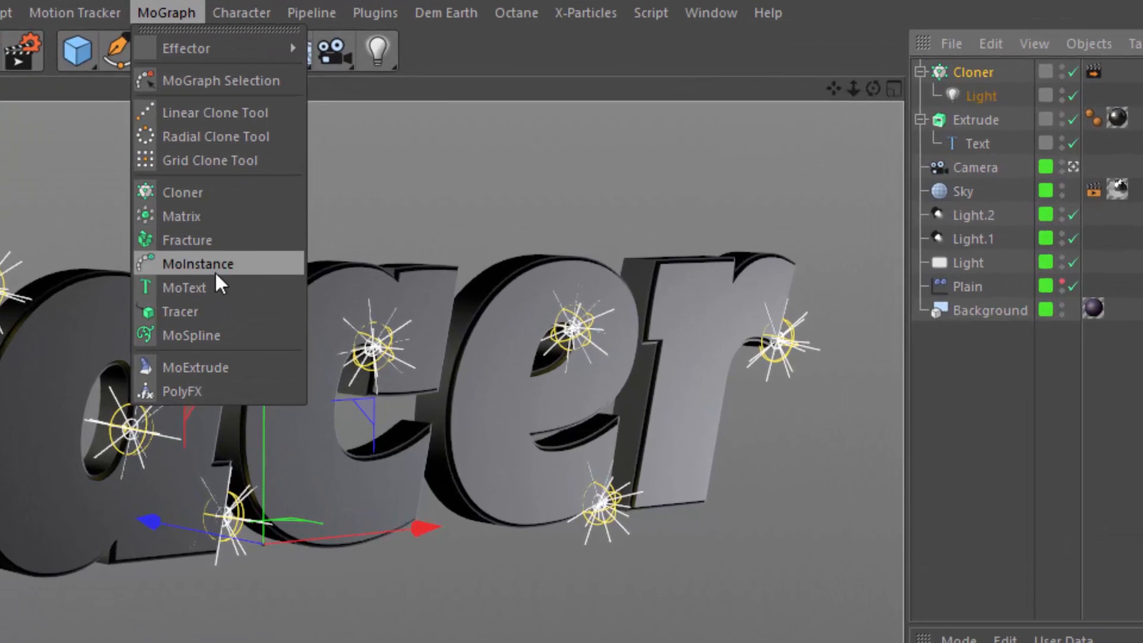
{"action": "left_click", "coordinate": [180, 310]}
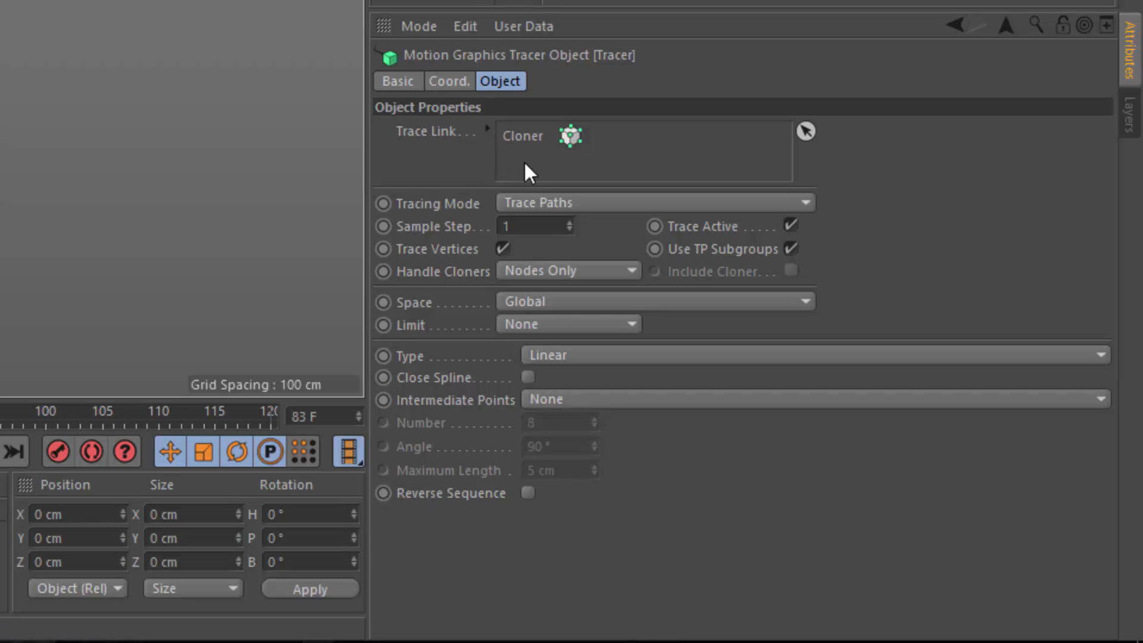
{"action": "mouse_move", "coordinate": [514, 140]}
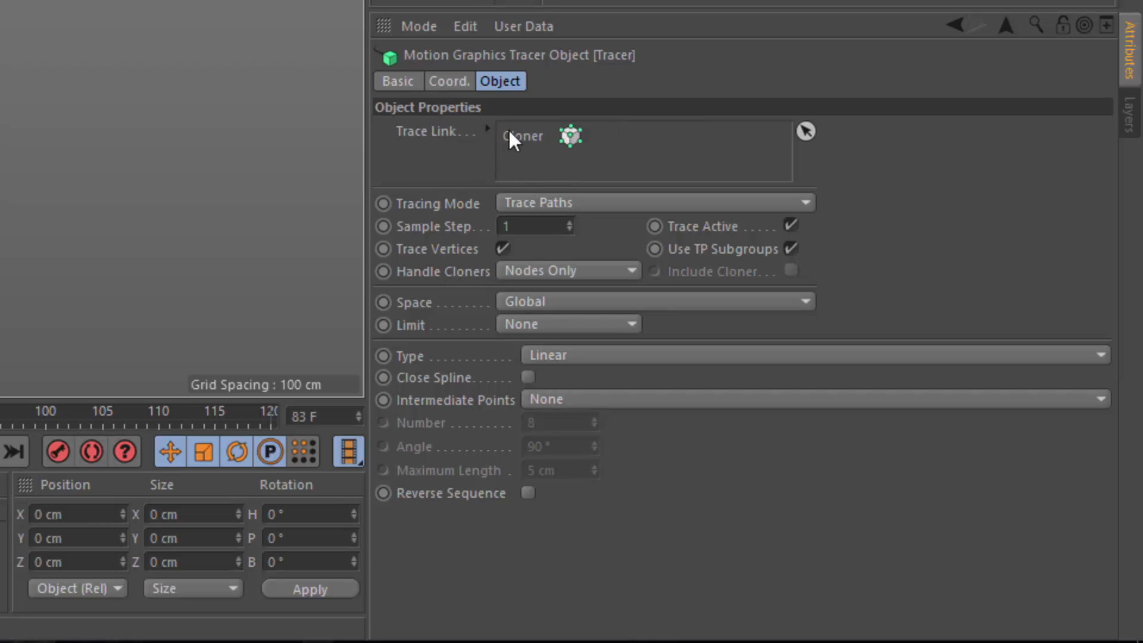
{"action": "mouse_move", "coordinate": [648, 163]}
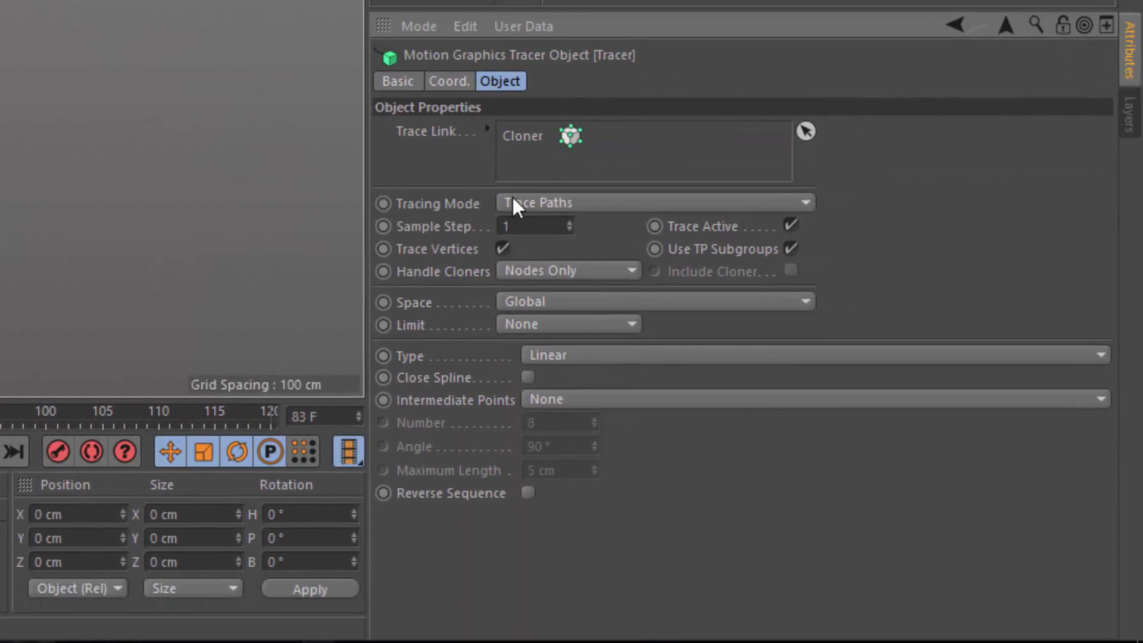
{"action": "mouse_move", "coordinate": [548, 219]}
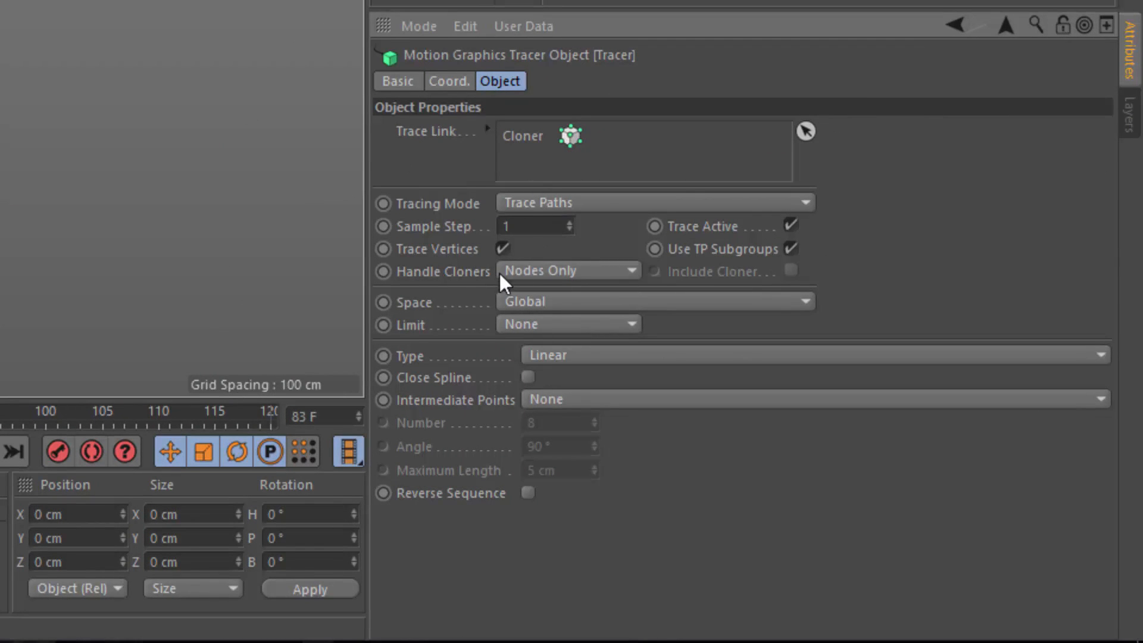
{"action": "mouse_move", "coordinate": [538, 298]}
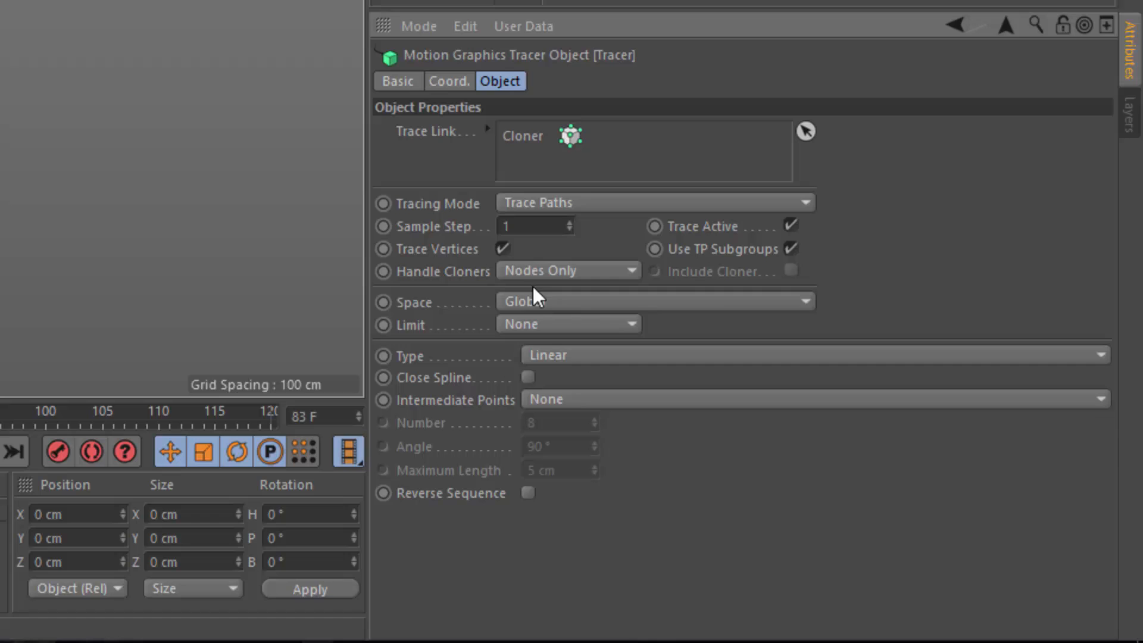
{"action": "left_click", "coordinate": [569, 270]}
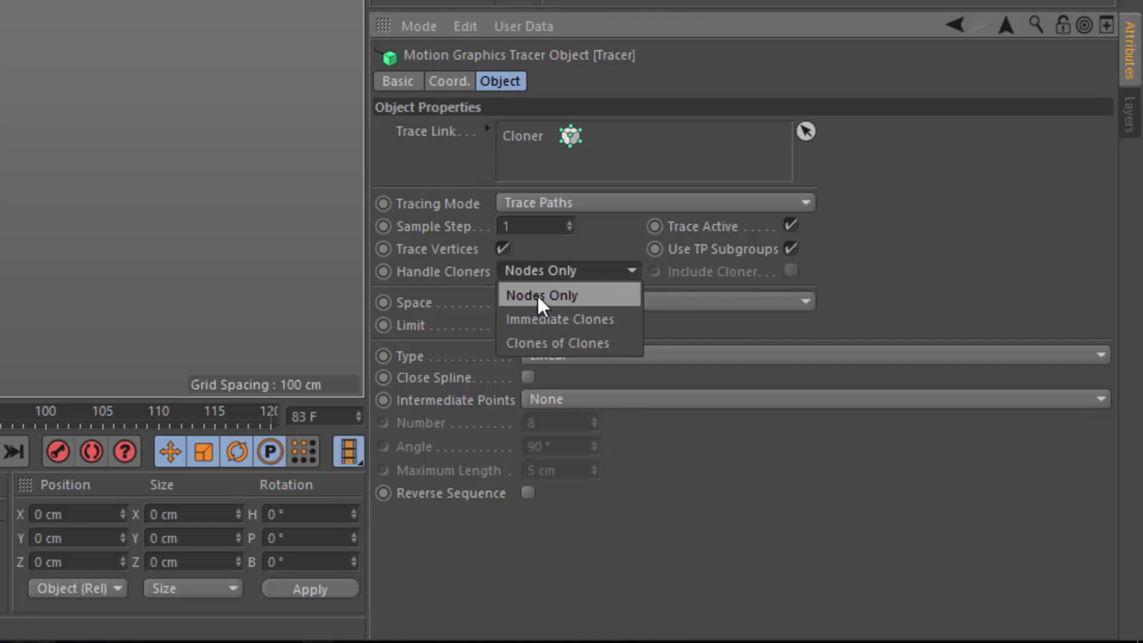
{"action": "left_click", "coordinate": [541, 294]}
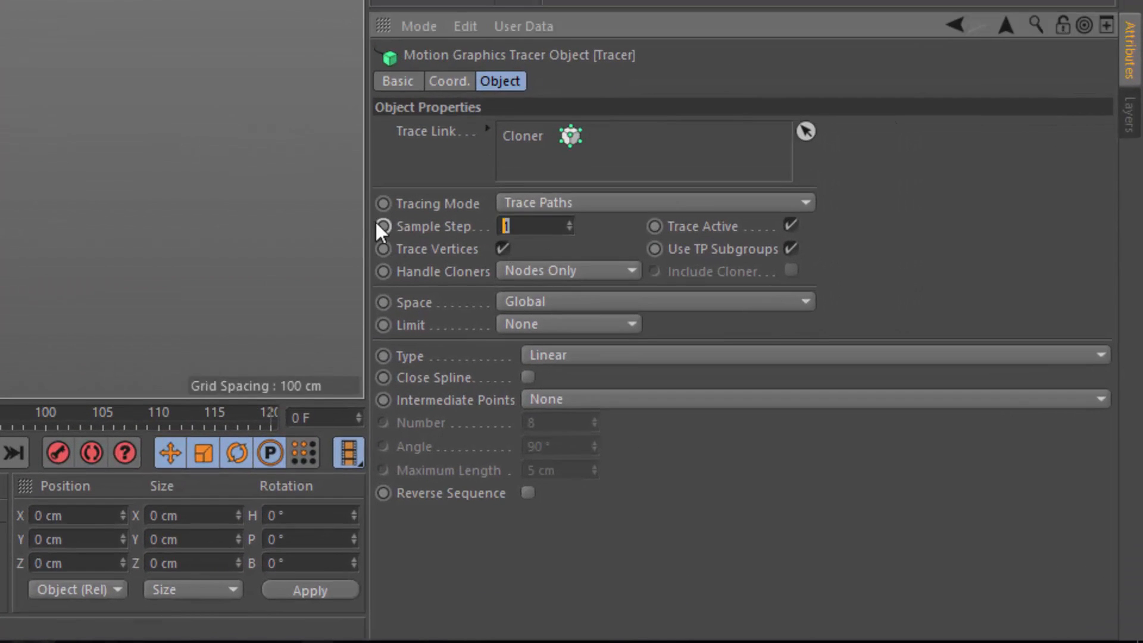
{"action": "type", "text": "5"}
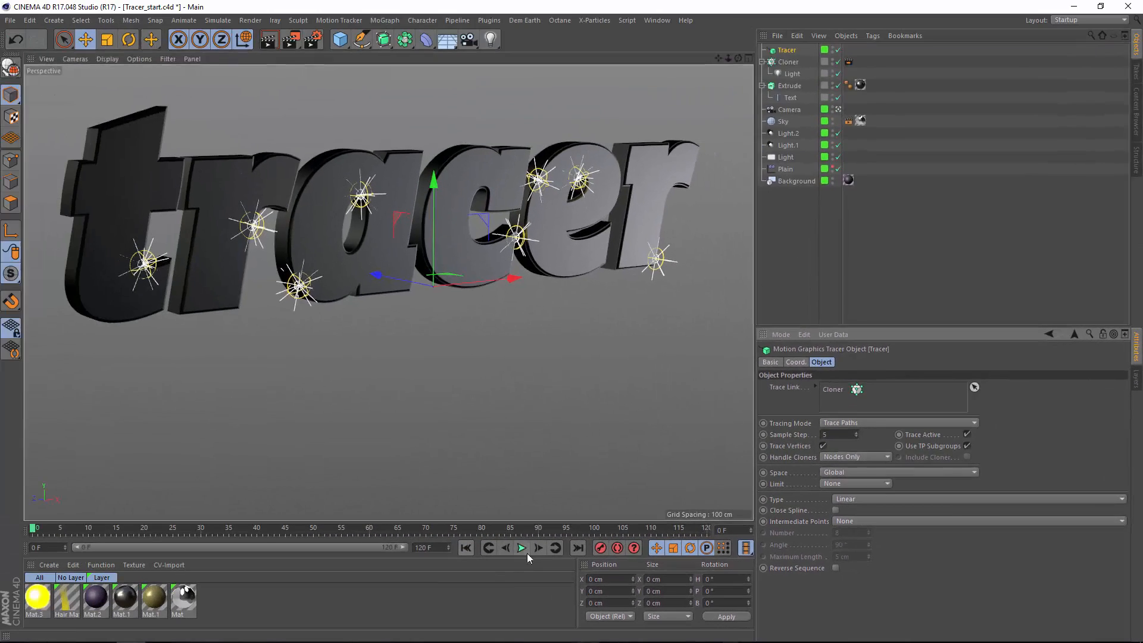
{"action": "left_click", "coordinate": [521, 547]}
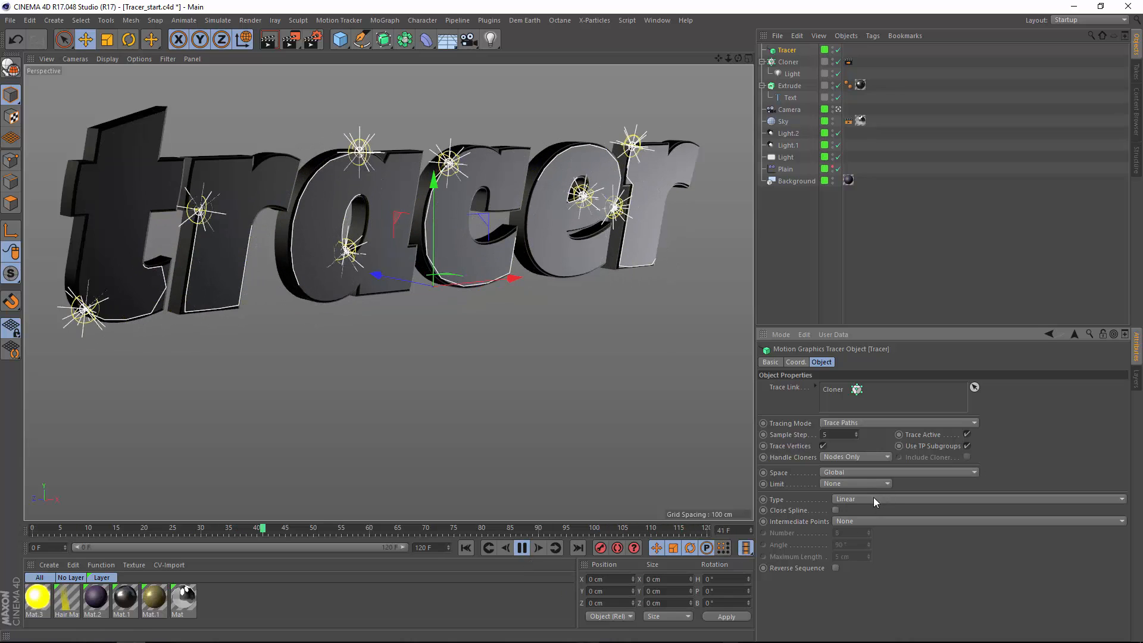
{"action": "left_click", "coordinate": [875, 498]}
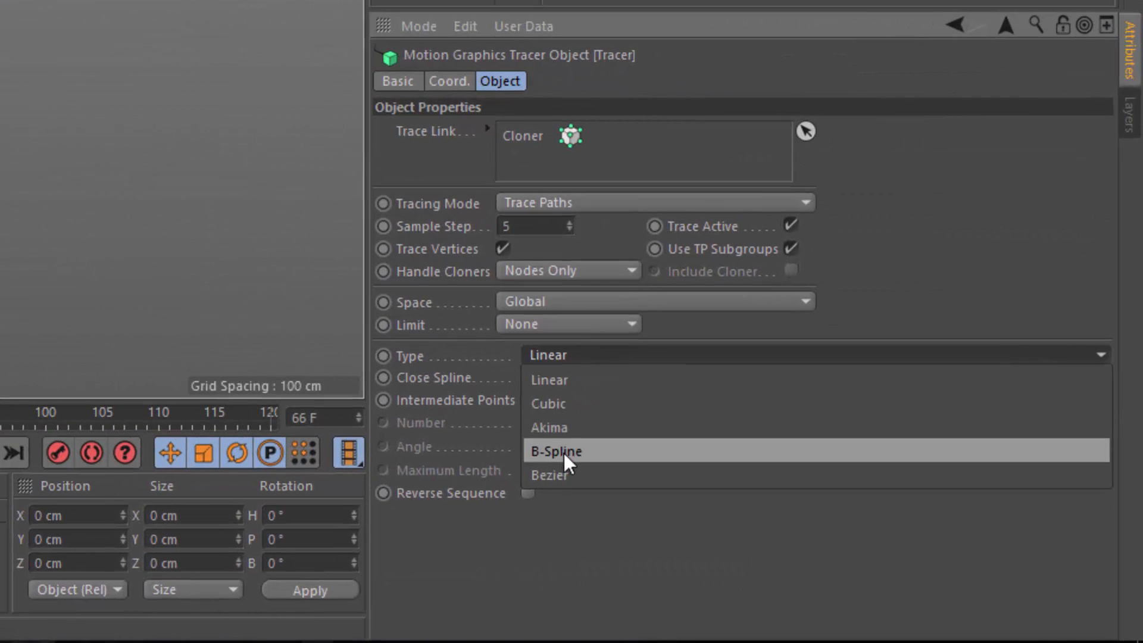
{"action": "left_click", "coordinate": [556, 451]}
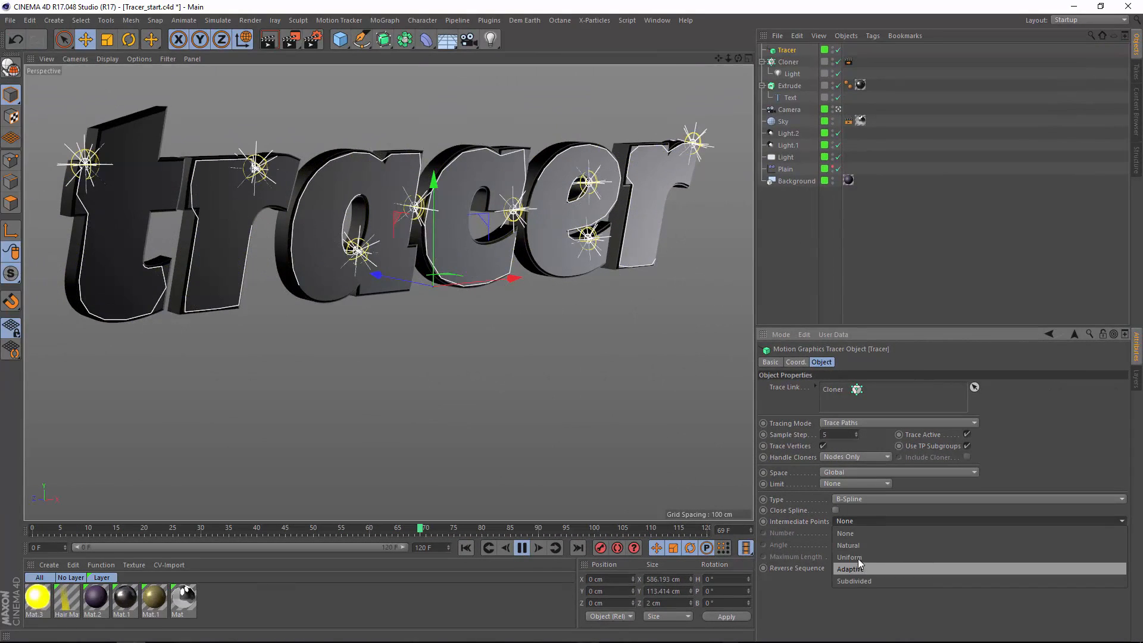
{"action": "left_click", "coordinate": [848, 557]}
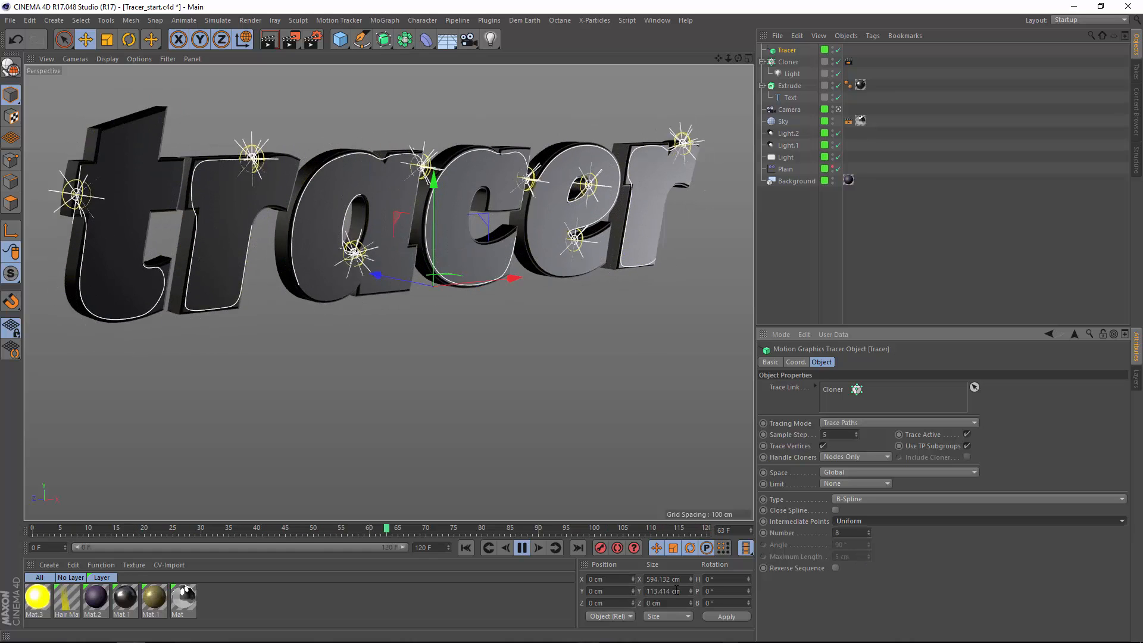
{"action": "left_click", "coordinate": [521, 547]}
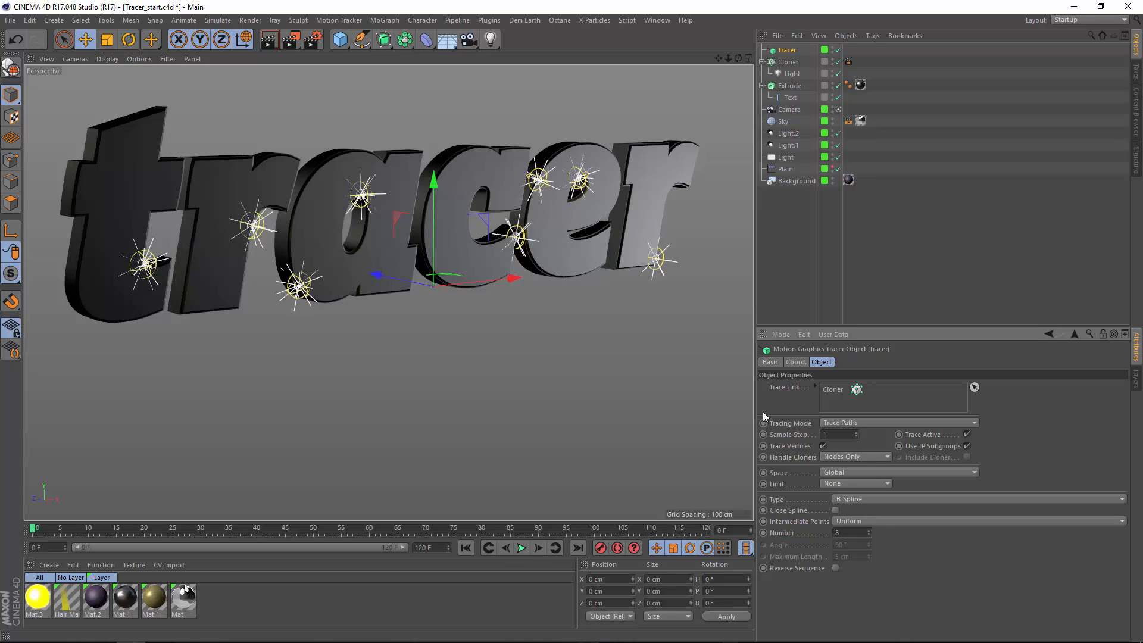
{"action": "mouse_move", "coordinate": [876, 497]}
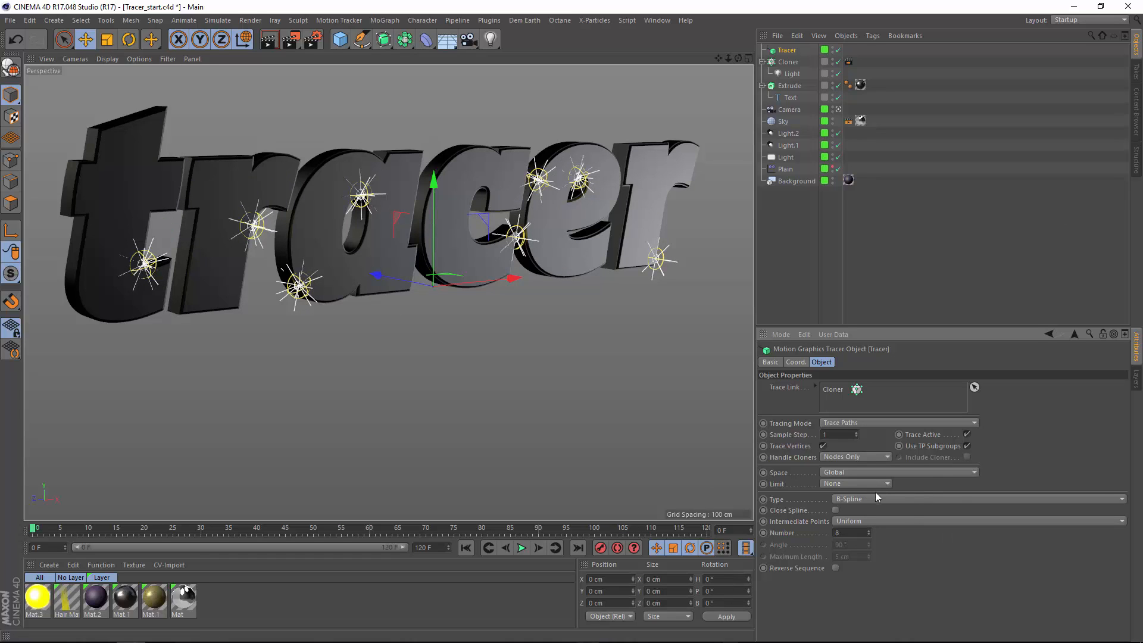
{"action": "left_click", "coordinate": [976, 499]}
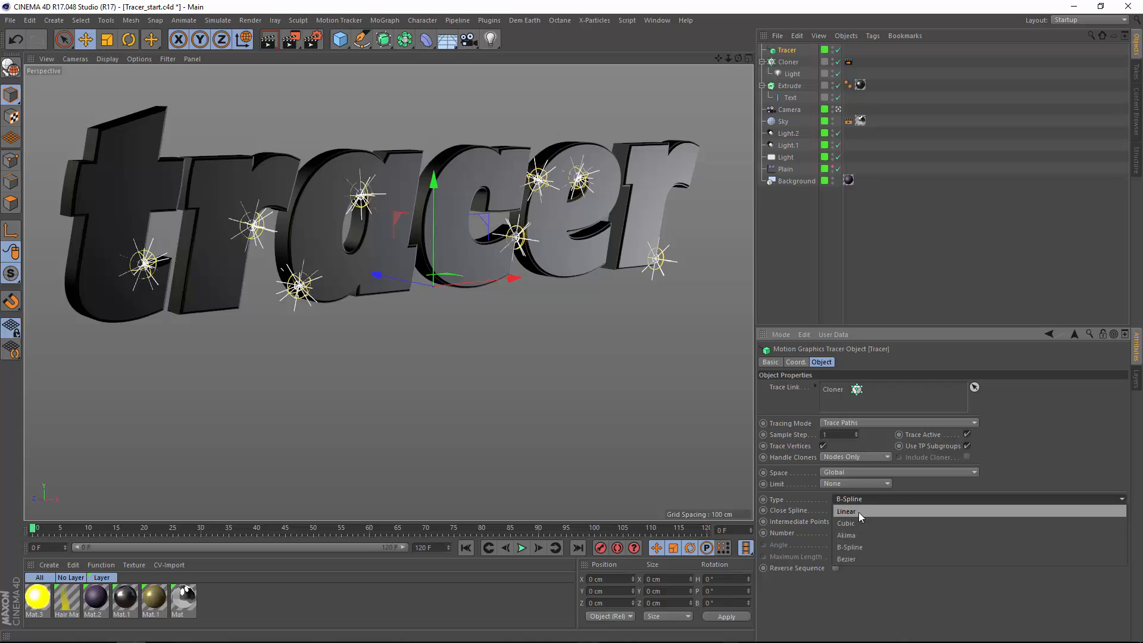
{"action": "left_click", "coordinate": [847, 510]}
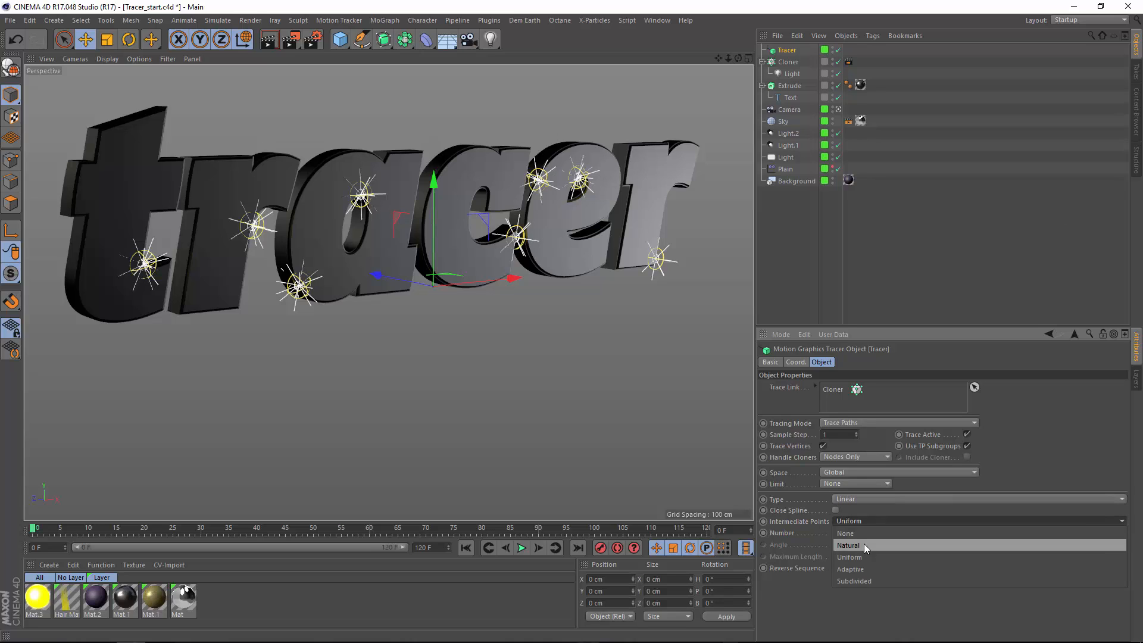
{"action": "left_click", "coordinate": [845, 534]}
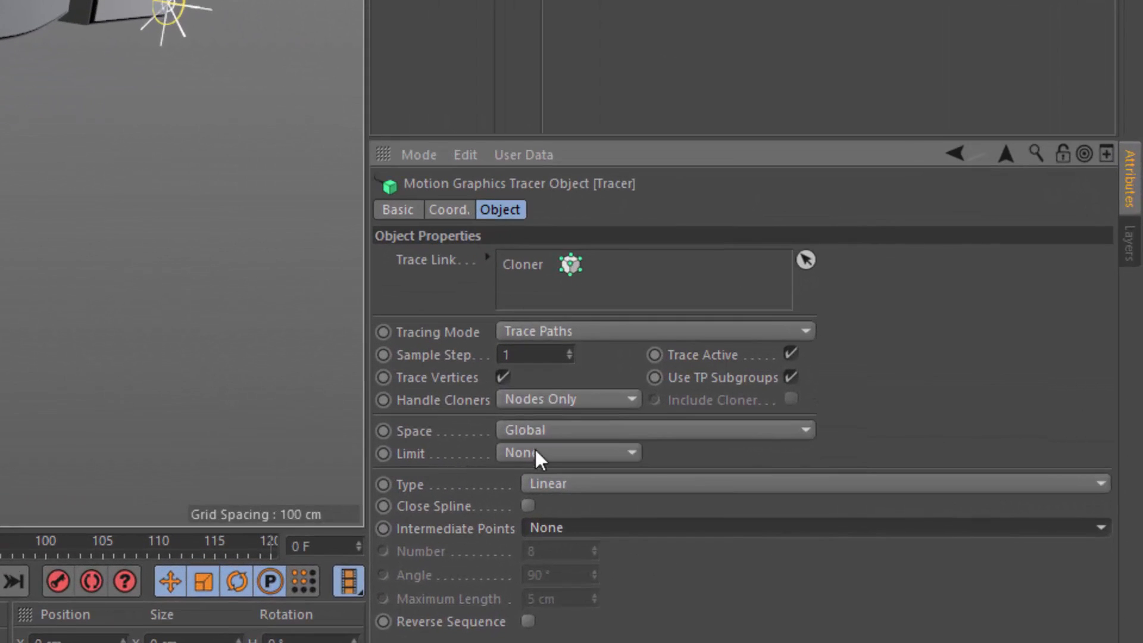
- Limit the Tracer trails From End with an initial Amount of 10
{"action": "left_click", "coordinate": [566, 453]}
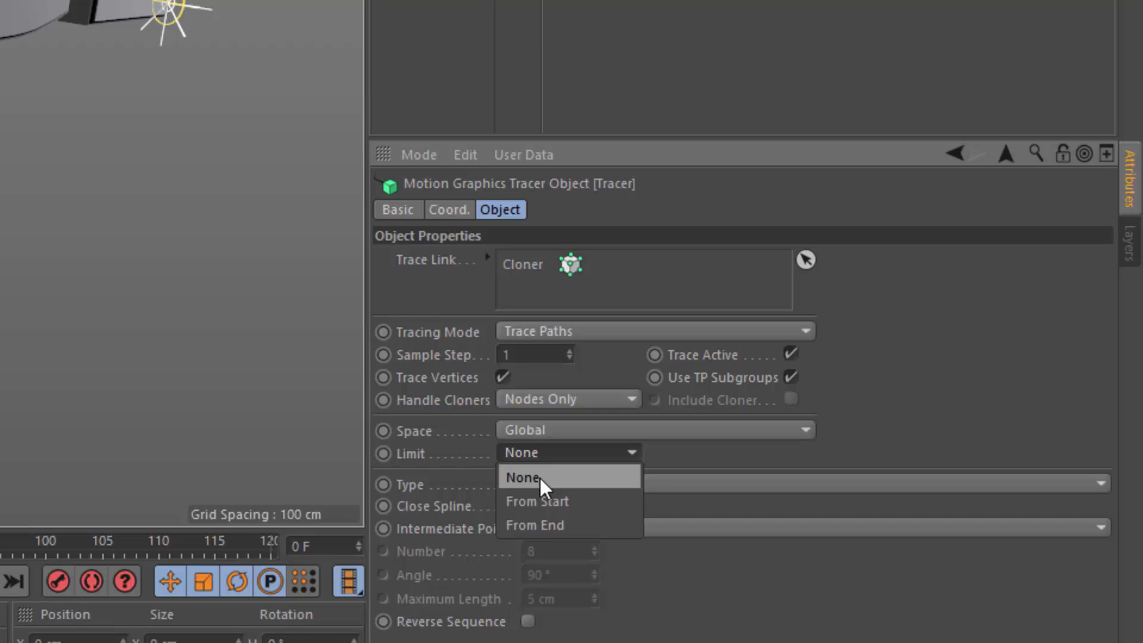
{"action": "mouse_move", "coordinate": [538, 501]}
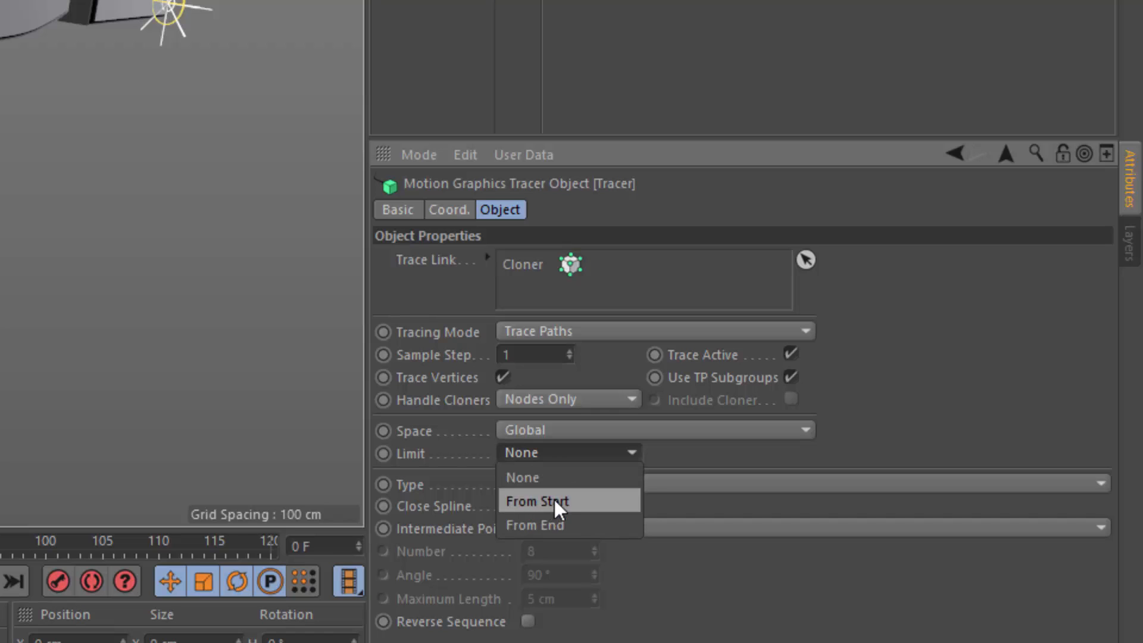
{"action": "mouse_move", "coordinate": [542, 525]}
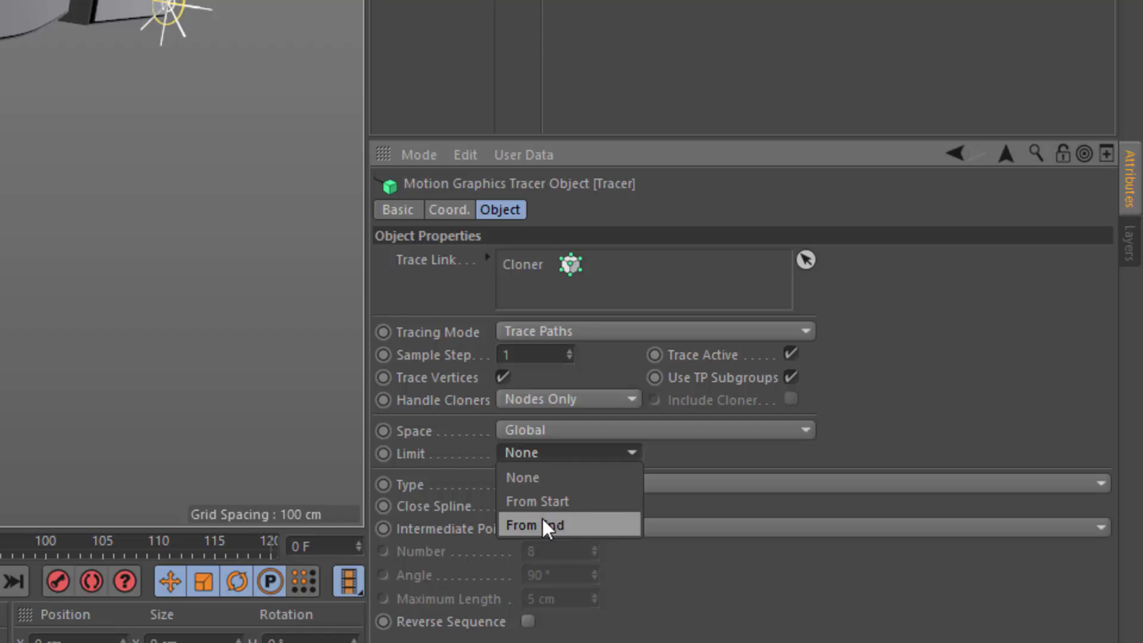
{"action": "left_click", "coordinate": [533, 524]}
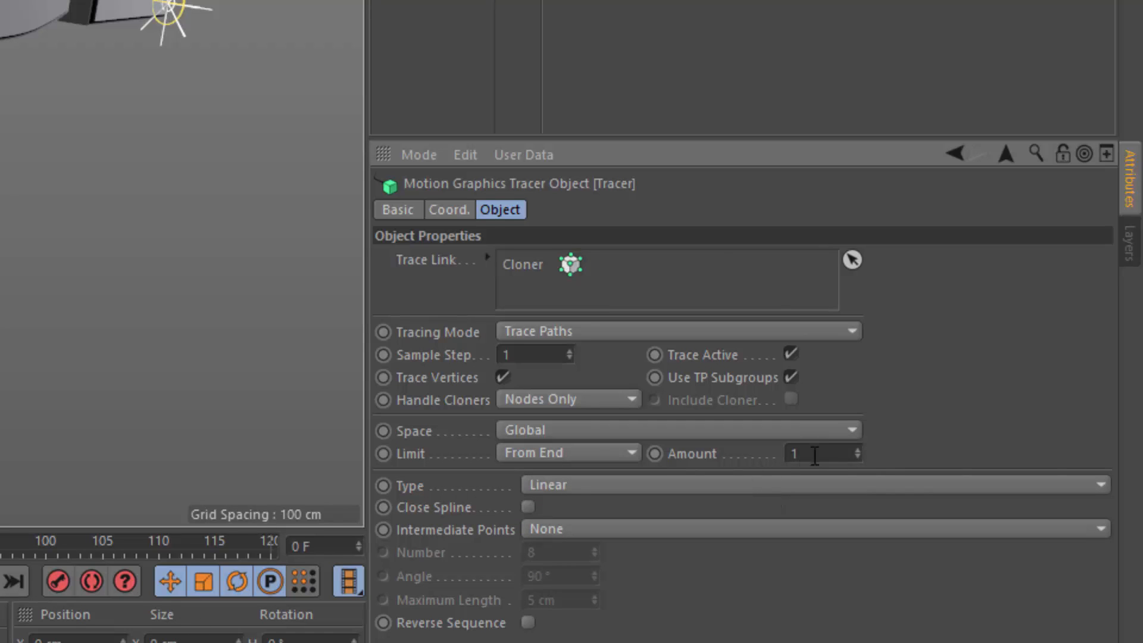
{"action": "mouse_move", "coordinate": [771, 476]}
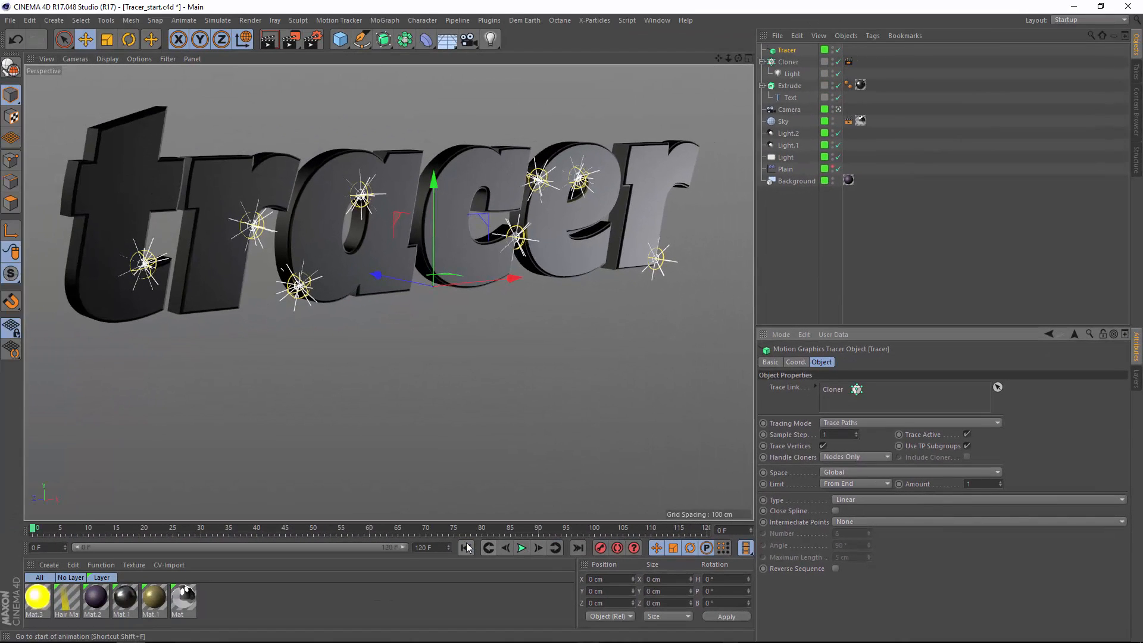
{"action": "left_click", "coordinate": [522, 547]}
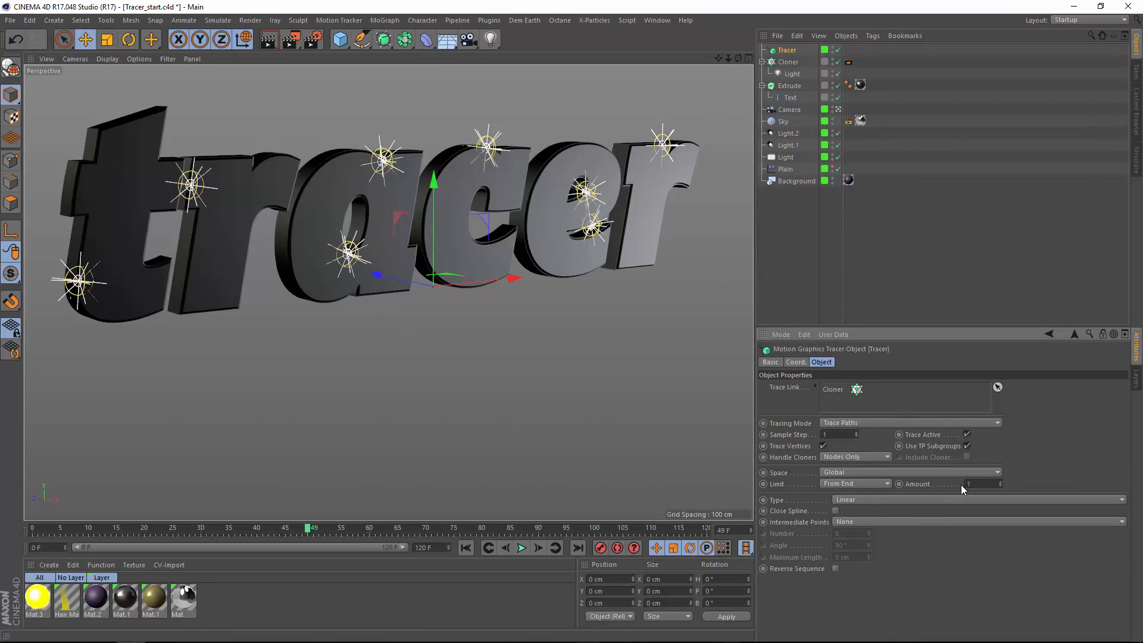
{"action": "type", "text": "10"}
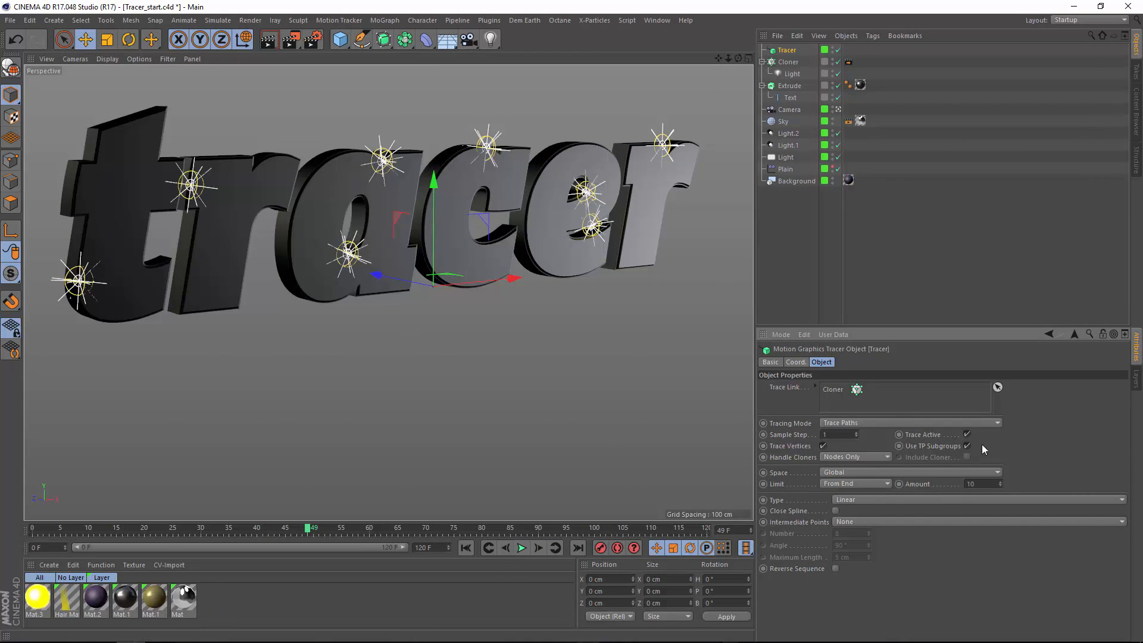
- Rewind and play the animation to preview the shortened trails
{"action": "left_click", "coordinate": [521, 548]}
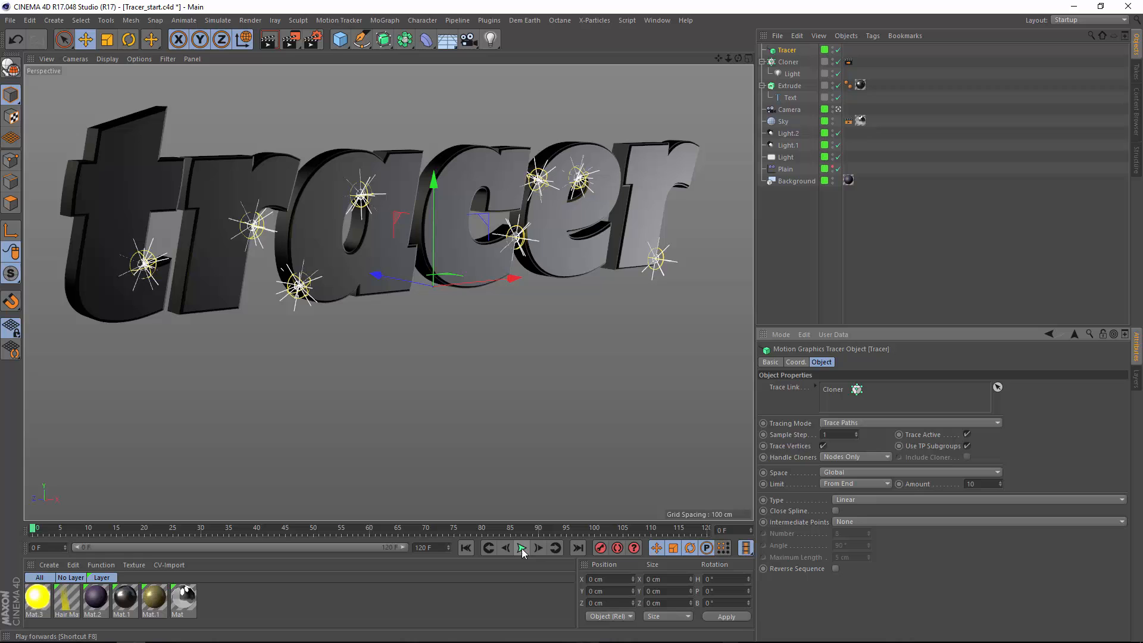
{"action": "left_click", "coordinate": [520, 548]}
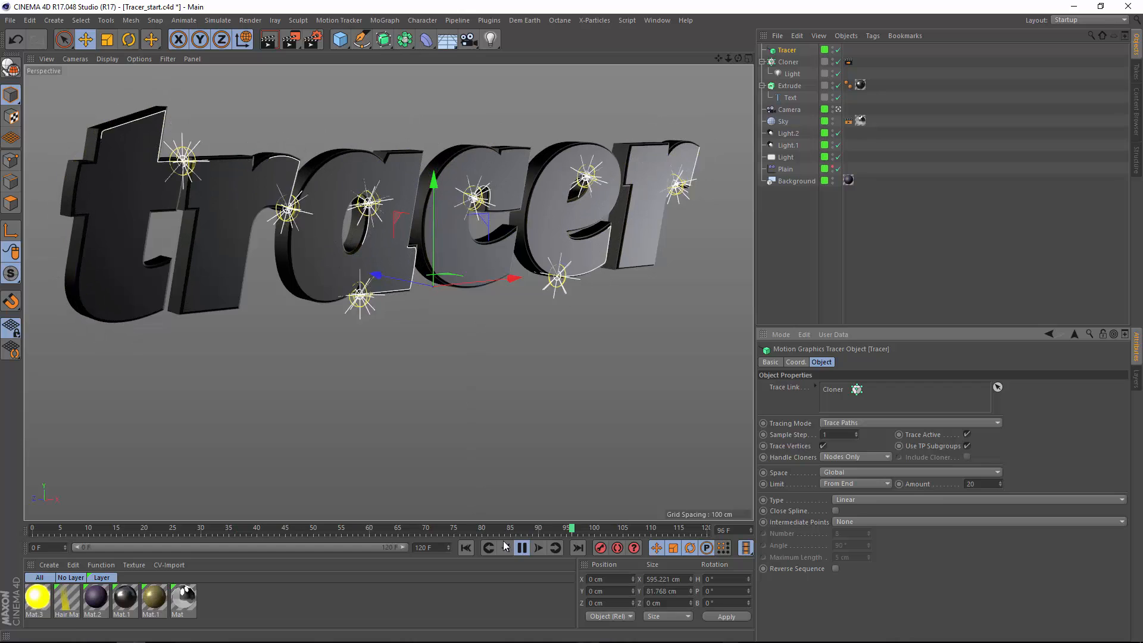
{"action": "left_click", "coordinate": [521, 547]}
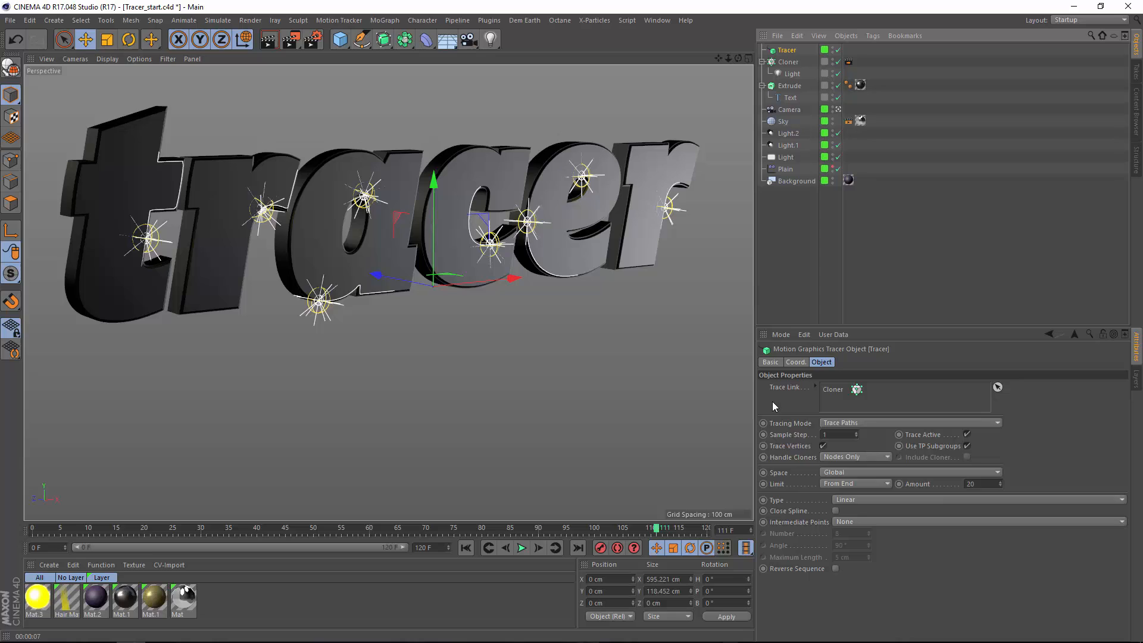
{"action": "mouse_move", "coordinate": [772, 407]}
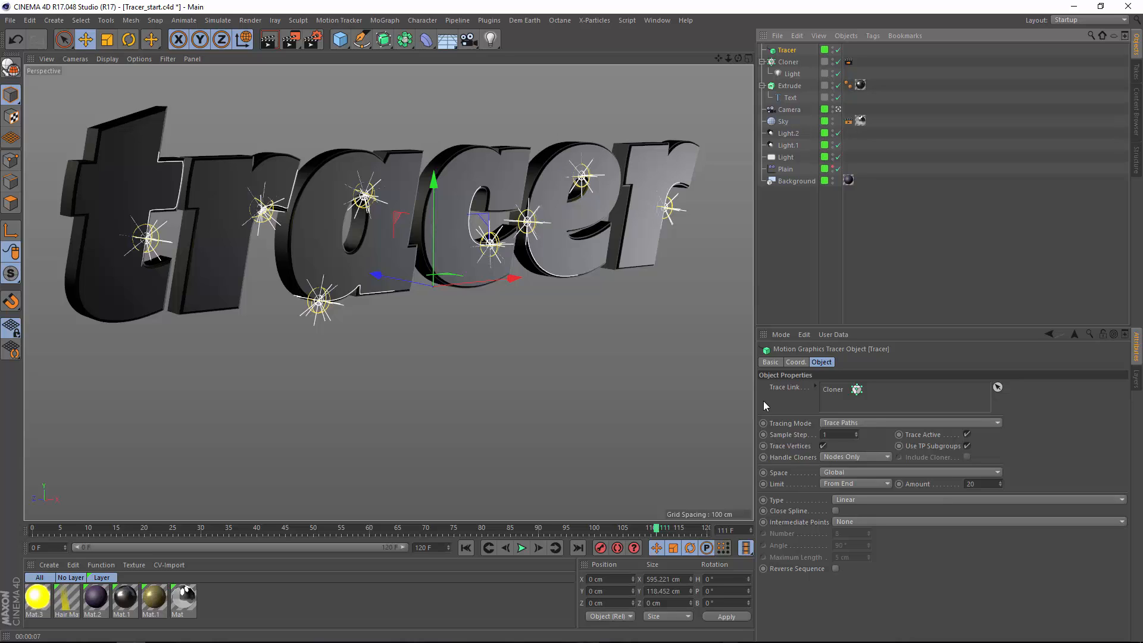
{"action": "mouse_move", "coordinate": [762, 399]}
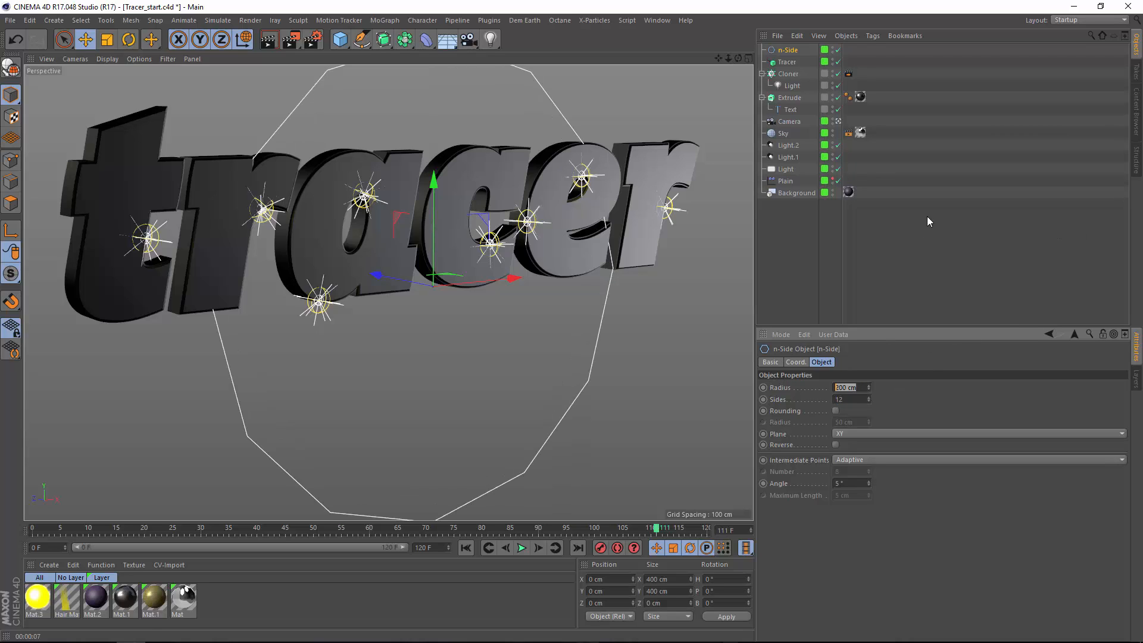
- Set the n-Side radius to 3 cm and add a Sweep object for the tube trails
{"action": "type", "text": "3 cm"}
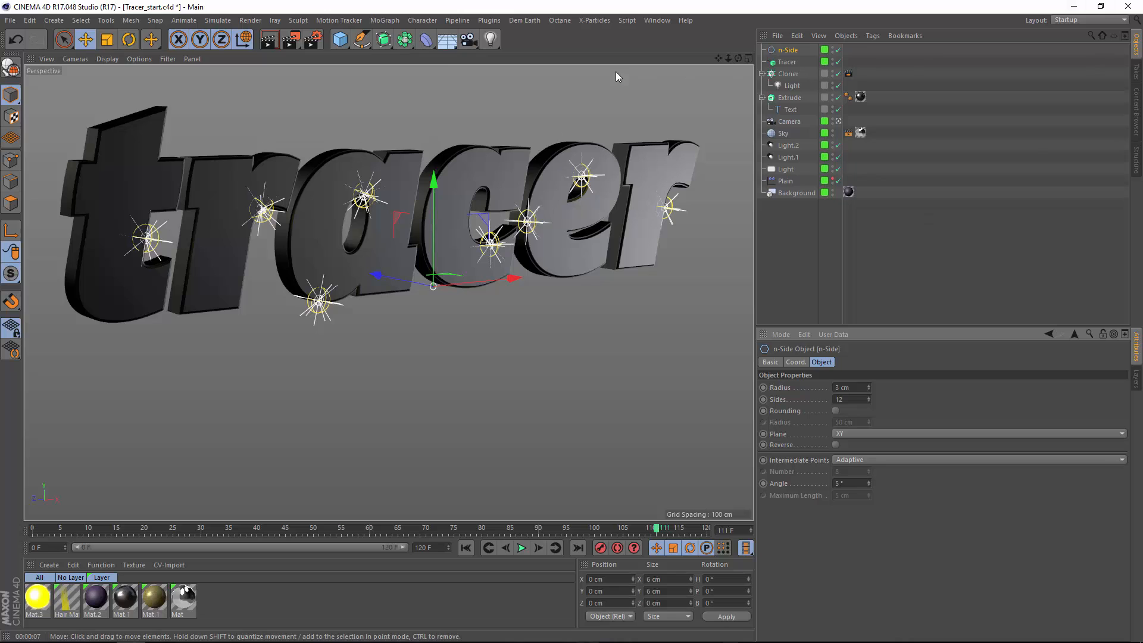
{"action": "left_click", "coordinate": [383, 39]}
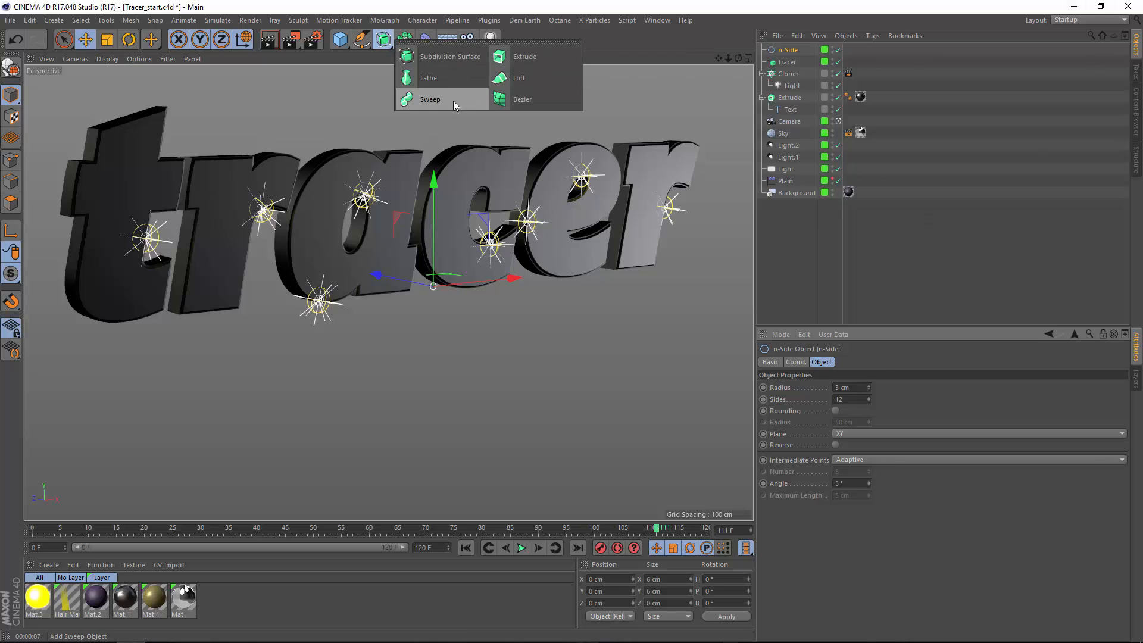
{"action": "left_click", "coordinate": [429, 99]}
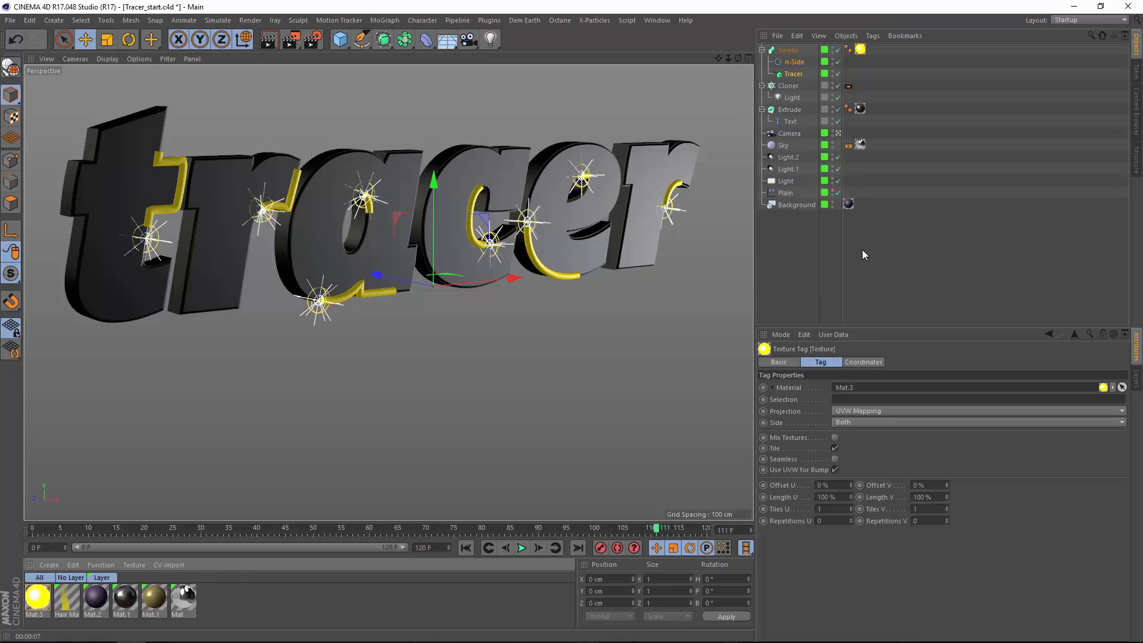
- Edit the Sweep's Scale curve so it rises from 0 near the start
{"action": "left_click", "coordinate": [787, 50]}
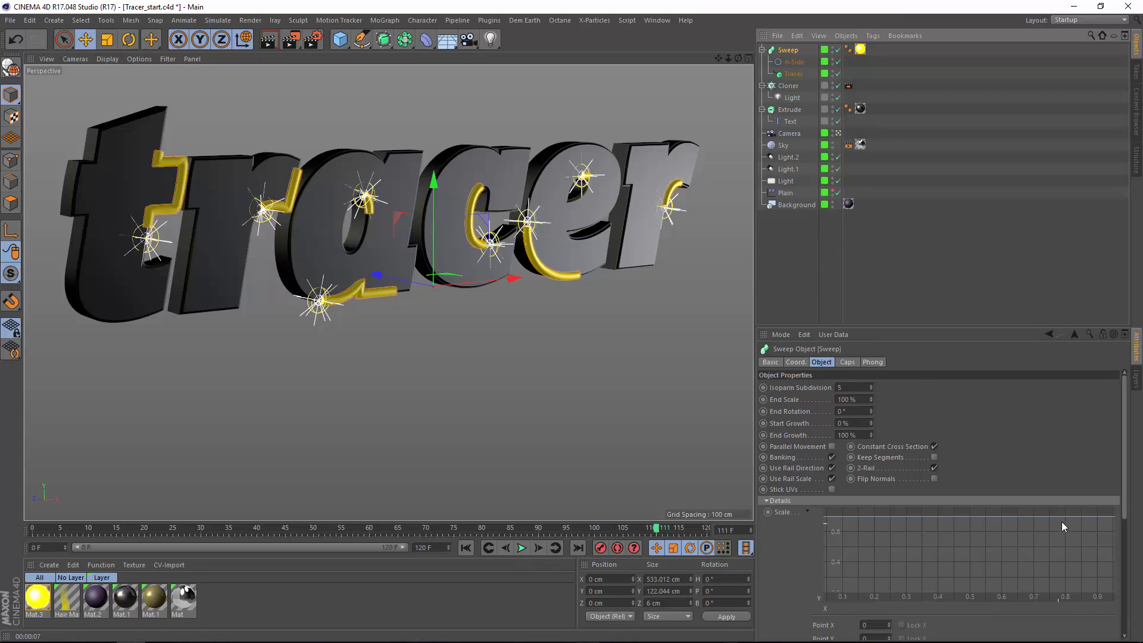
{"action": "left_click", "coordinate": [858, 518]}
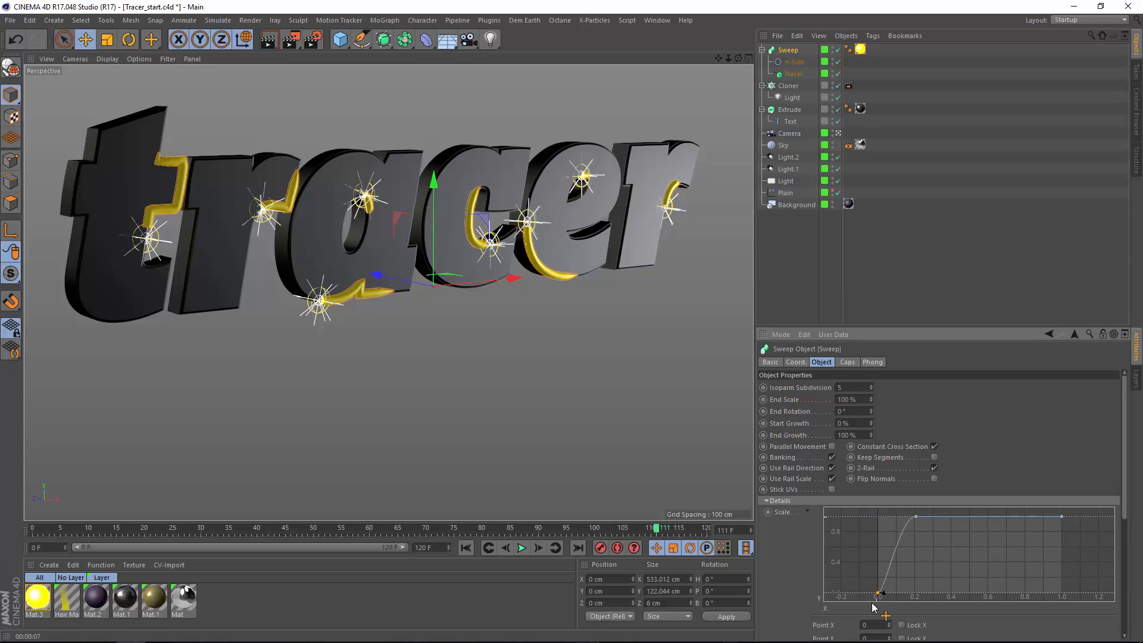
{"action": "left_click_drag", "start_coordinate": [883, 591], "coordinate": [888, 569]}
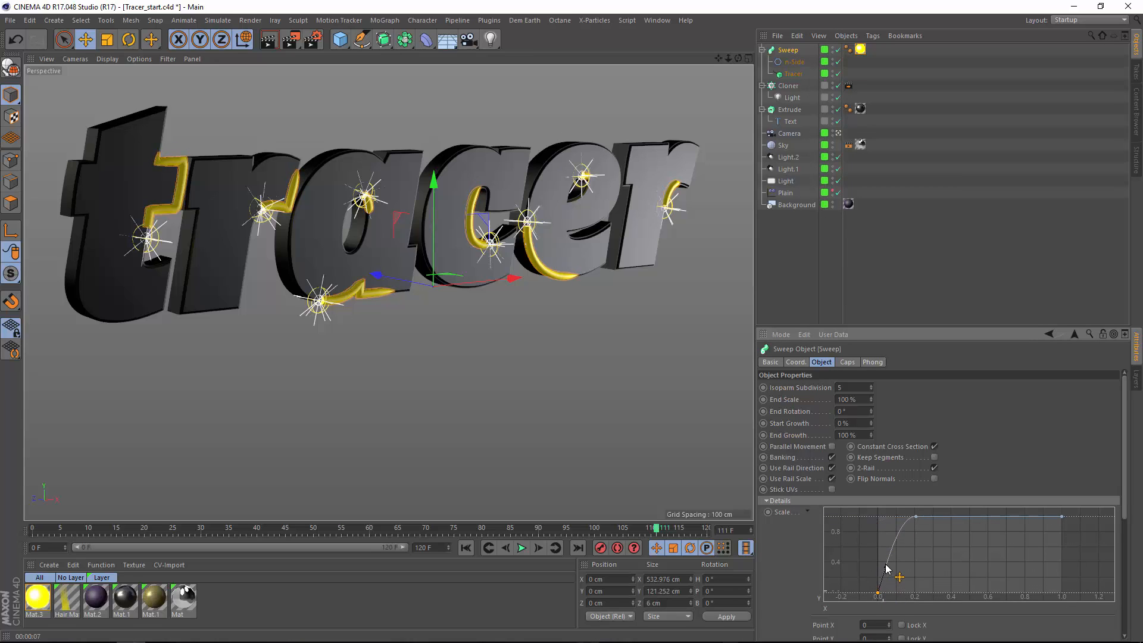
- Rewind and play the animation to preview the tapered yellow trails
{"action": "left_click", "coordinate": [520, 548]}
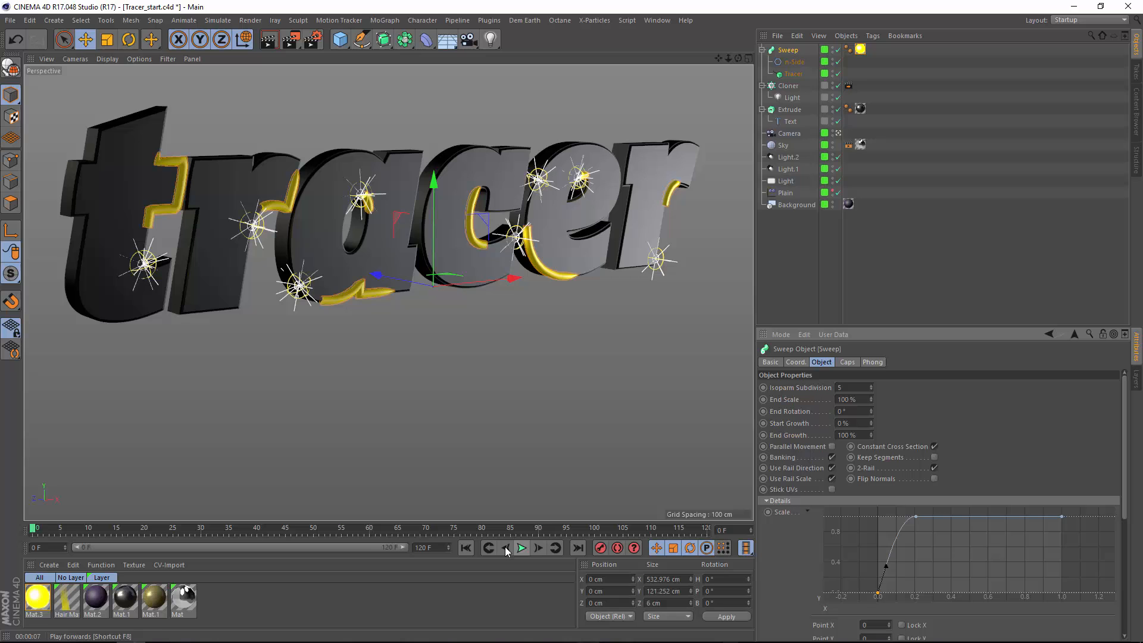
{"action": "left_click", "coordinate": [520, 547]}
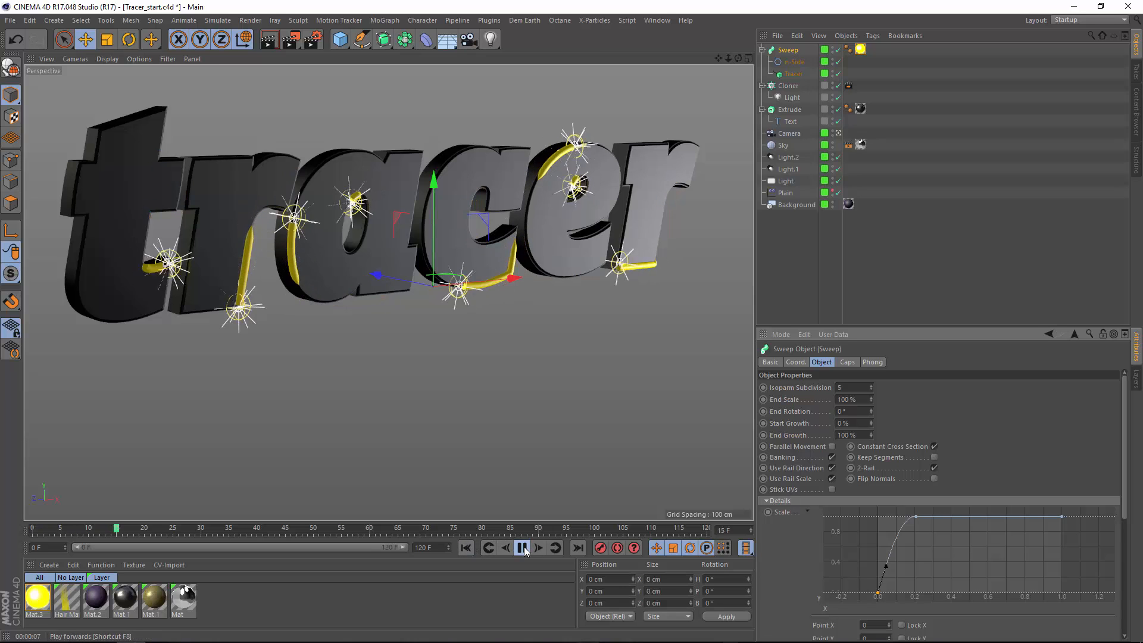
{"action": "left_click", "coordinate": [521, 548]}
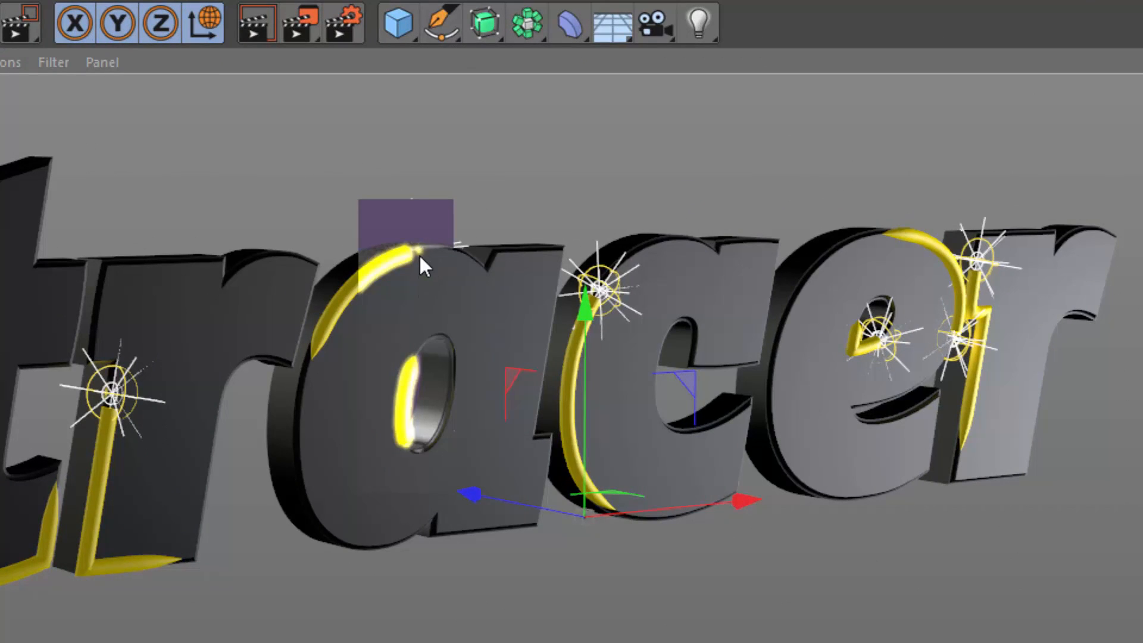
{"action": "mouse_move", "coordinate": [430, 262]}
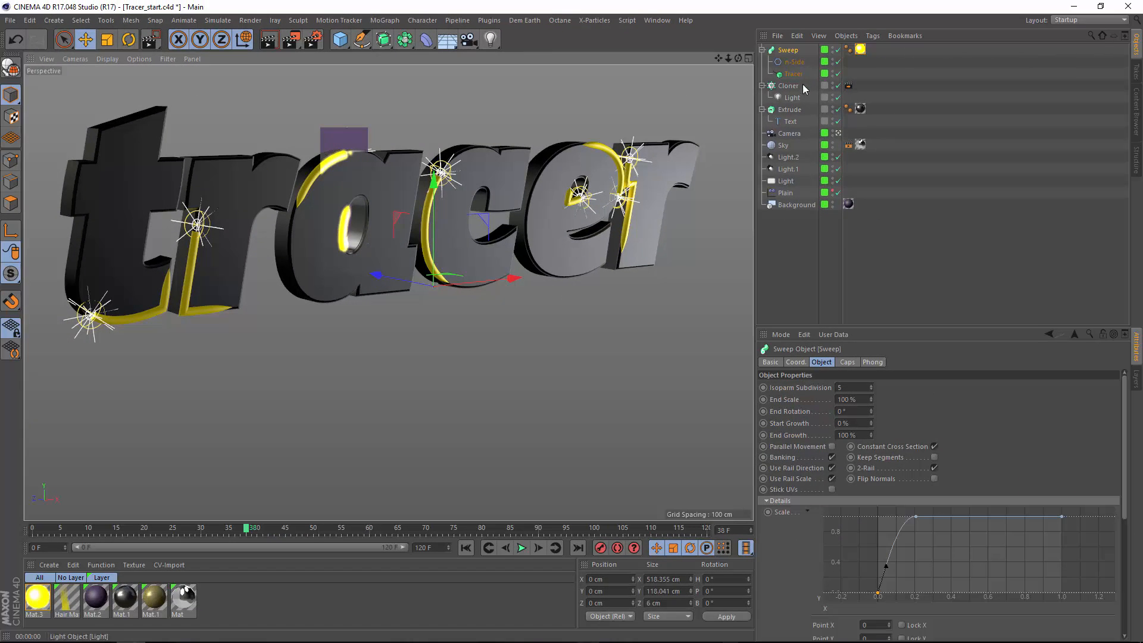
{"action": "mouse_move", "coordinate": [793, 74]}
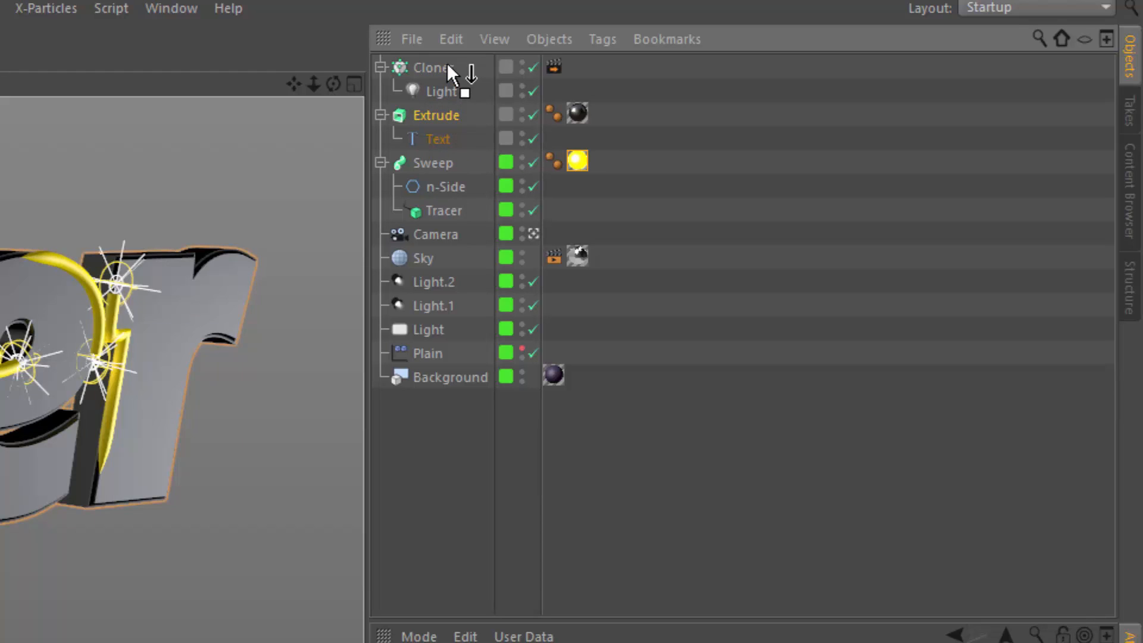
- Move the Cloner below the Extrude text, select the Tracer, and stop playback
{"action": "left_click_drag", "start_coordinate": [430, 67], "coordinate": [429, 114]}
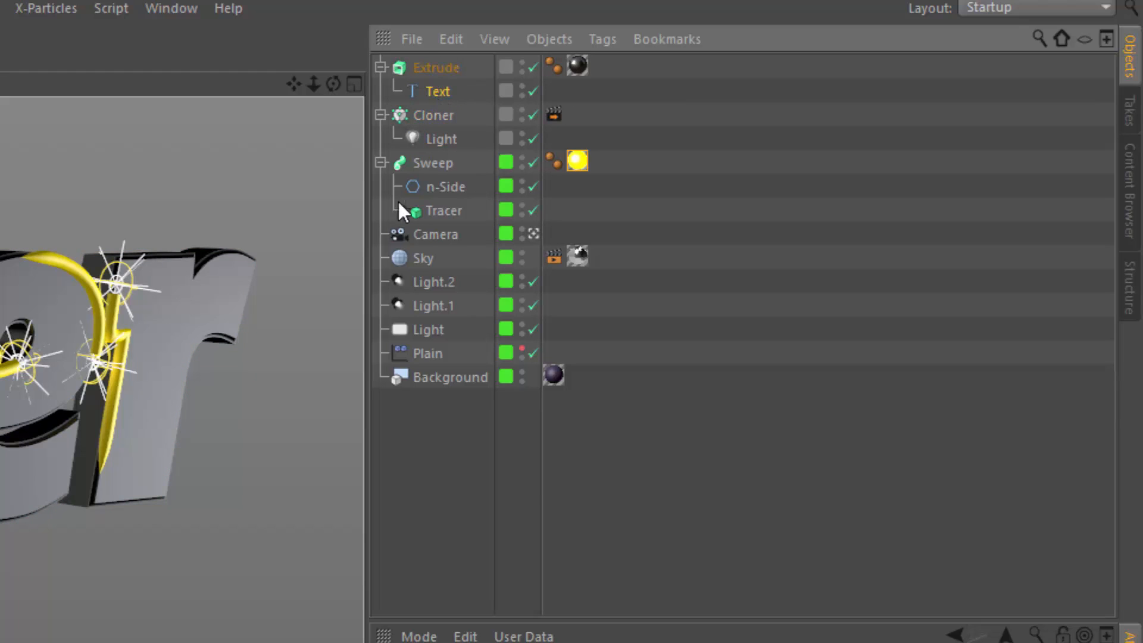
{"action": "left_click", "coordinate": [444, 210]}
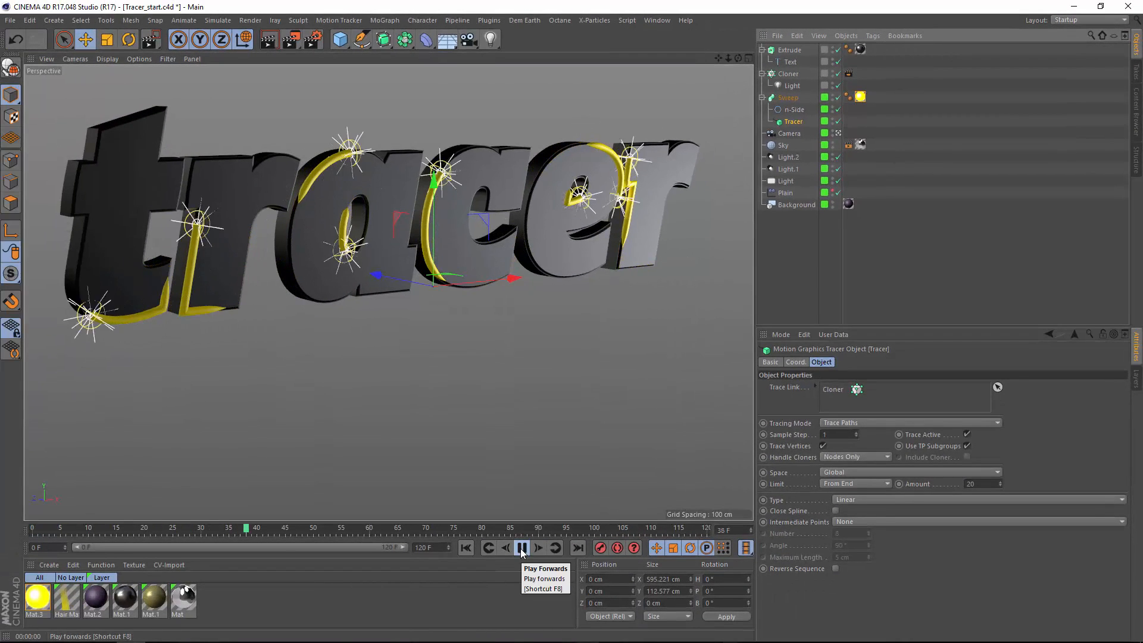
{"action": "left_click", "coordinate": [291, 39]}
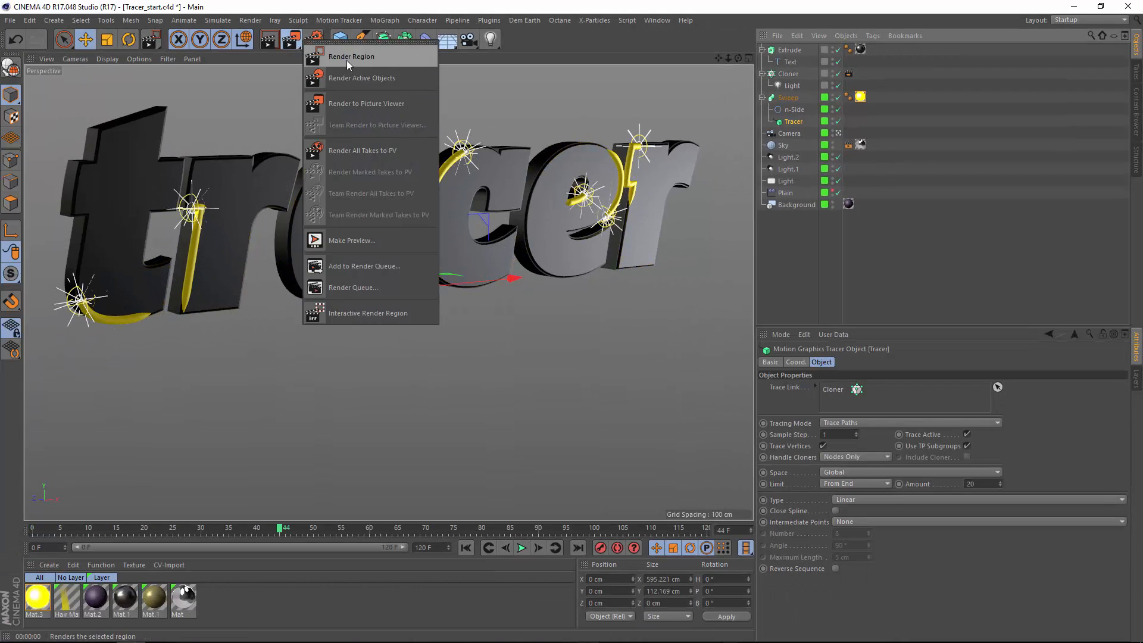